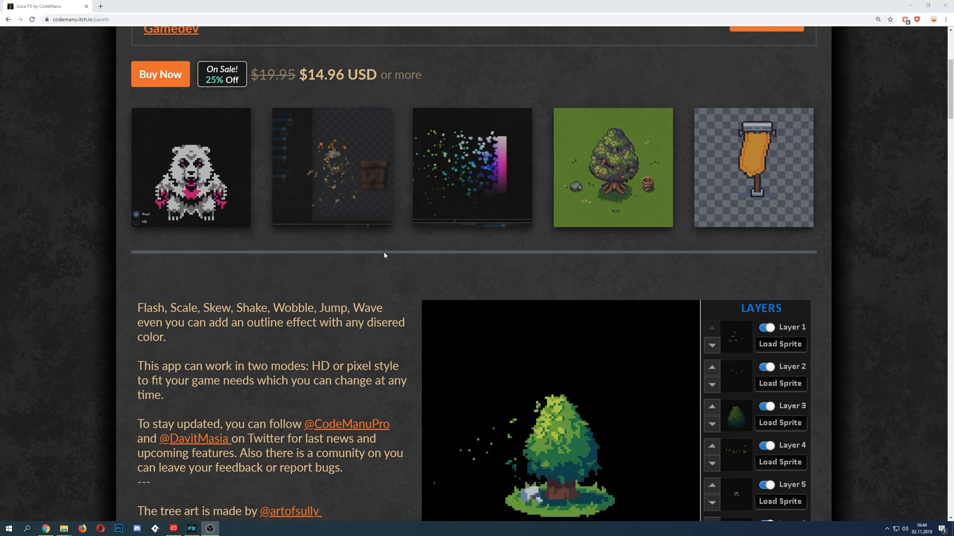
# Scroll through the itch.io page, then switch over to the Juice FX app.
pyautogui.scroll(-3)
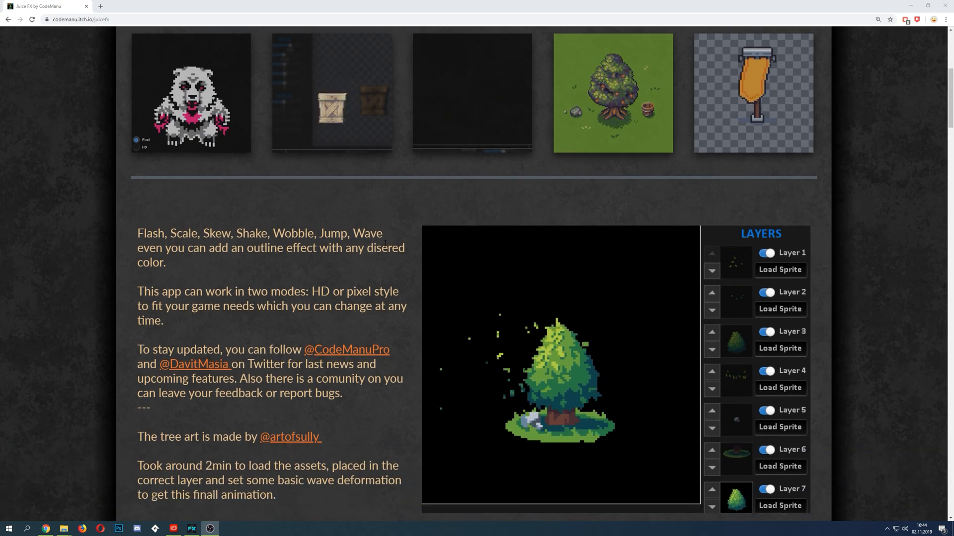
pyautogui.scroll(3)
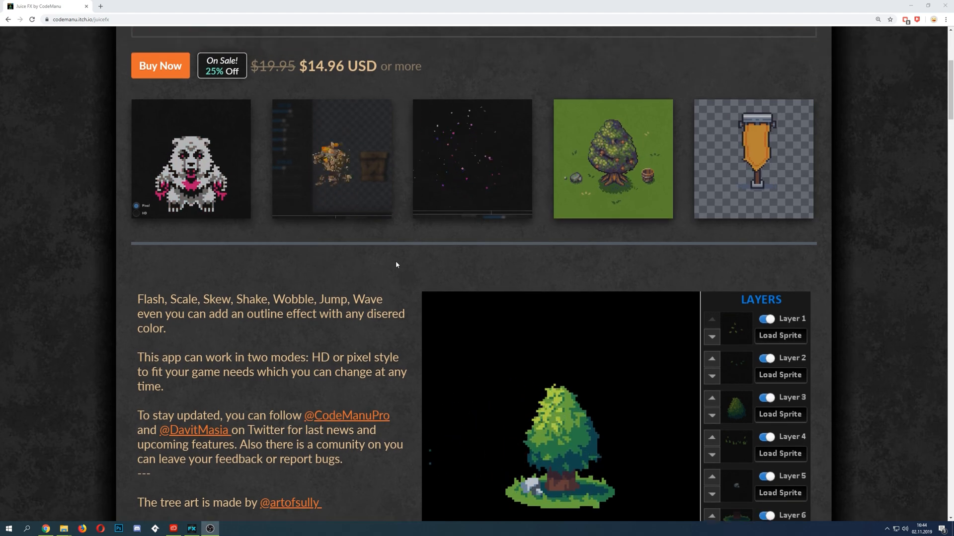
pyautogui.scroll(3)
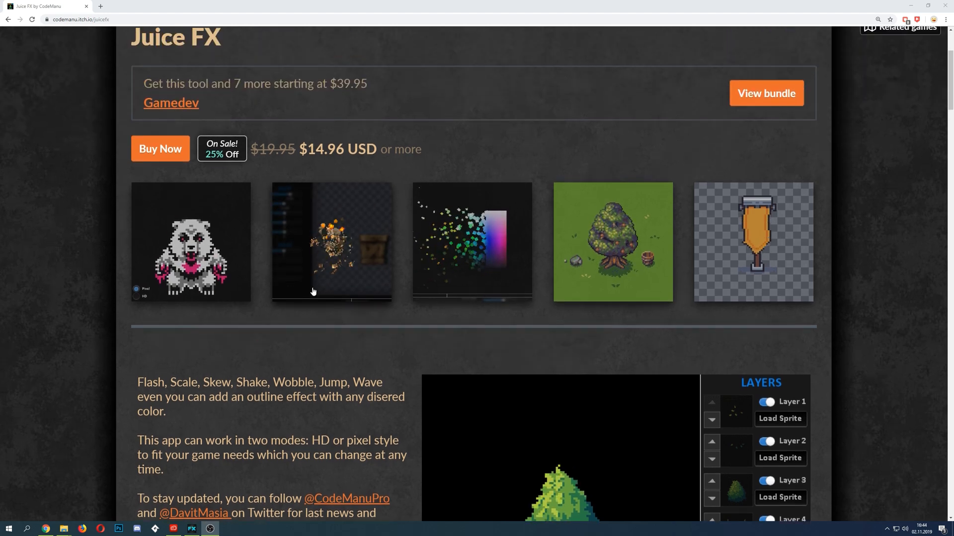
pyautogui.scroll(-3)
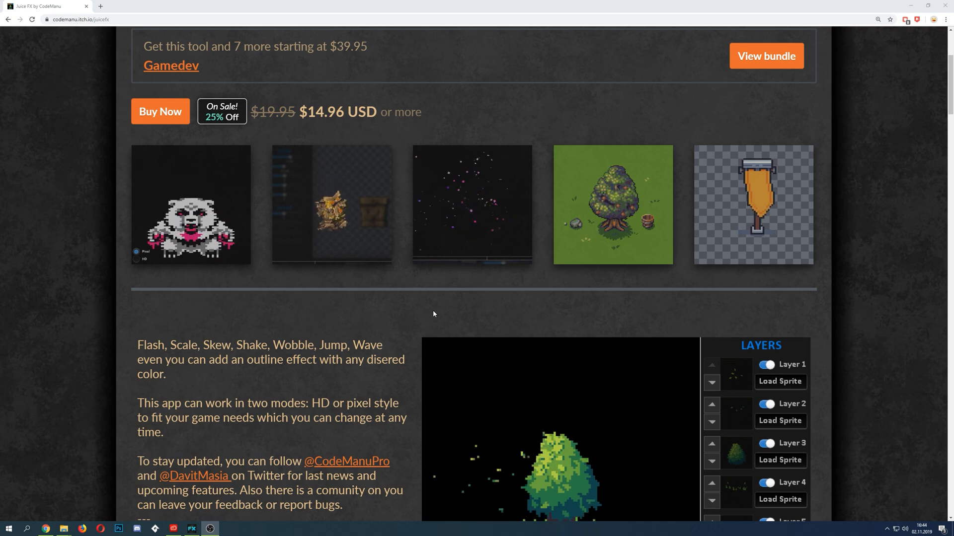
pyautogui.scroll(-3)
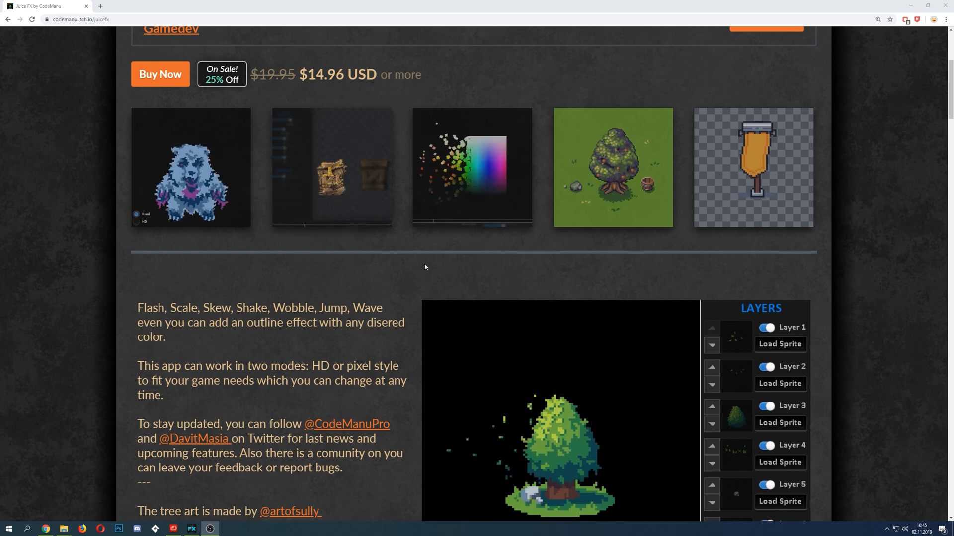
pyautogui.moveTo(519, 264)
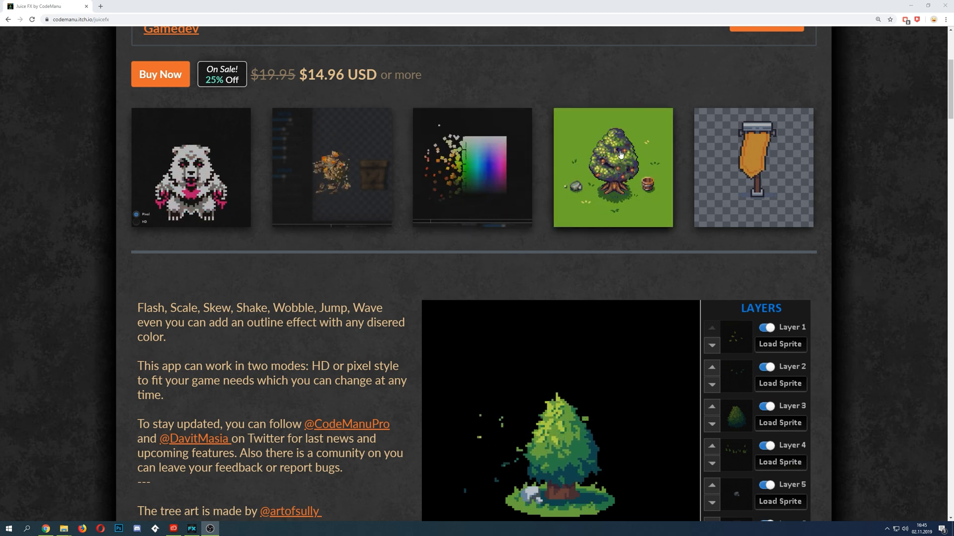
pyautogui.scroll(3)
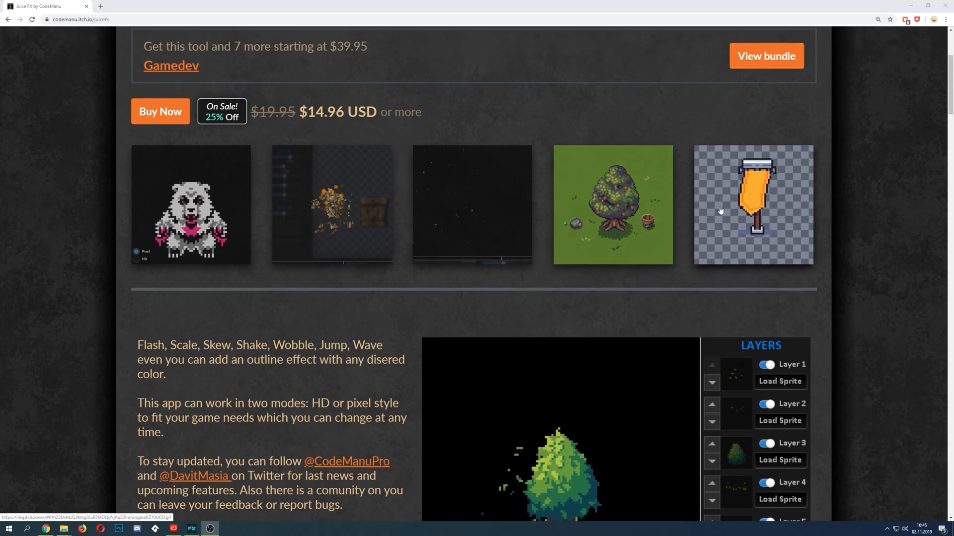
pyautogui.click(191, 528)
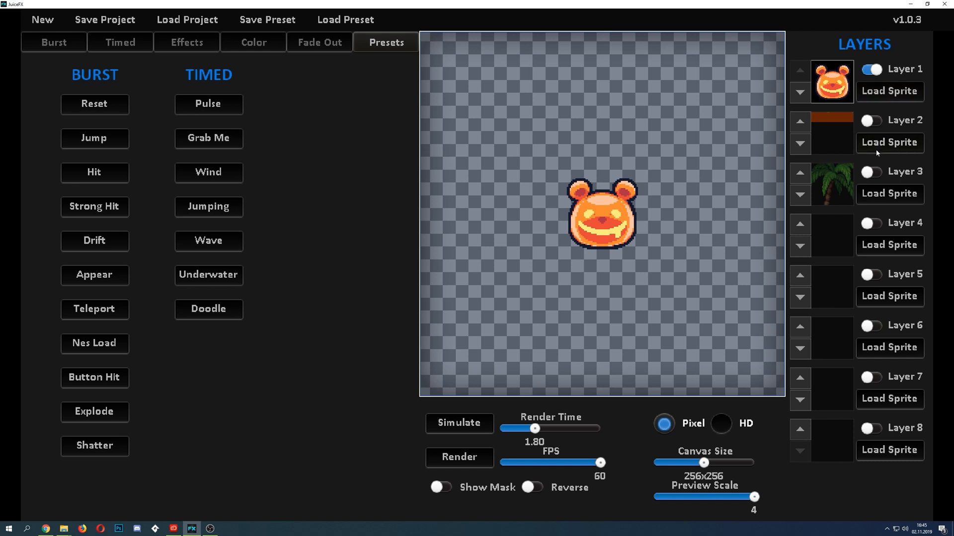
# Cancel loading a second-layer sprite and select then deselect the bear on the canvas.
pyautogui.click(888, 142)
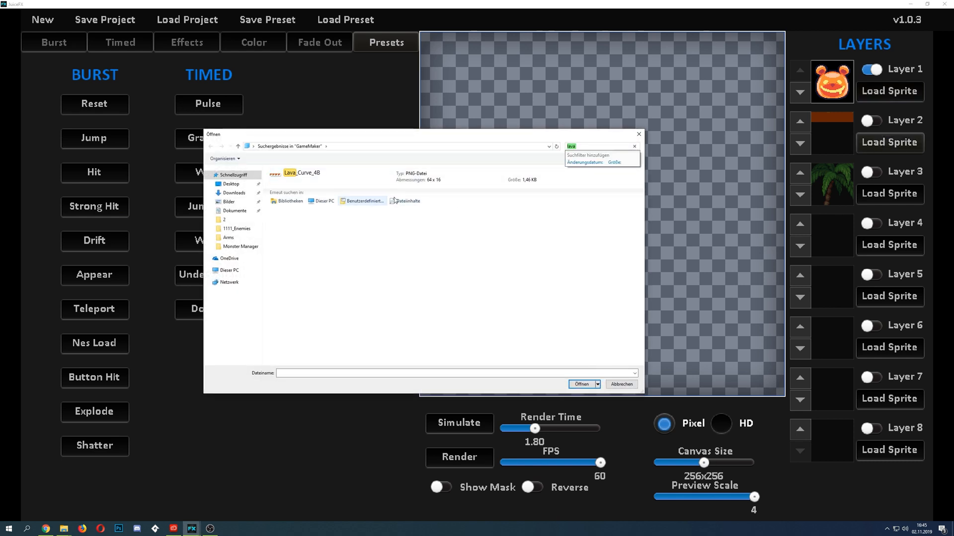
pyautogui.click(579, 383)
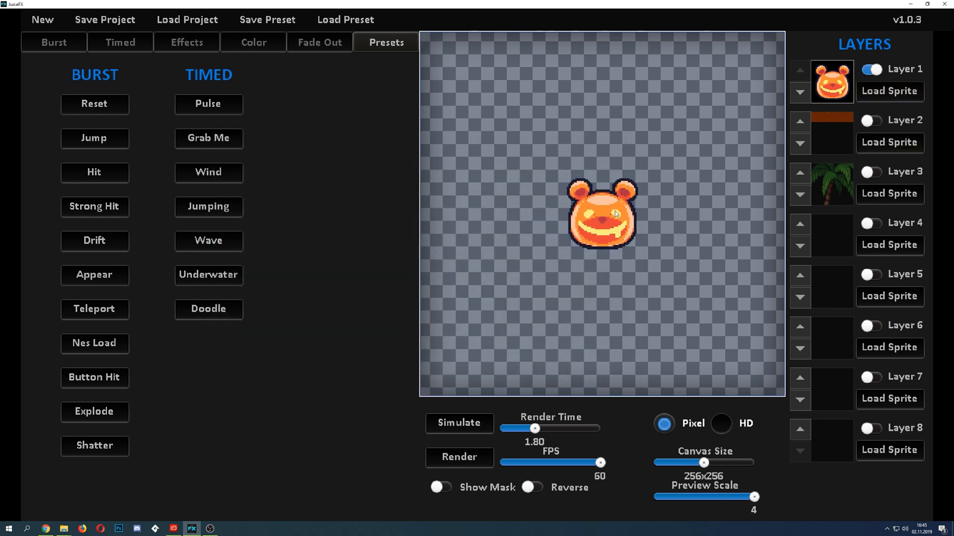
pyautogui.click(602, 215)
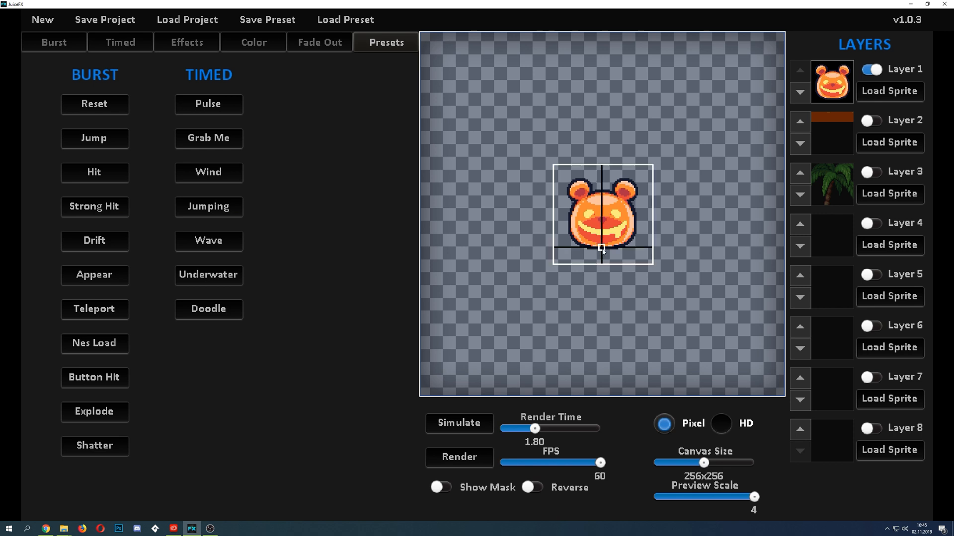
pyautogui.click(208, 138)
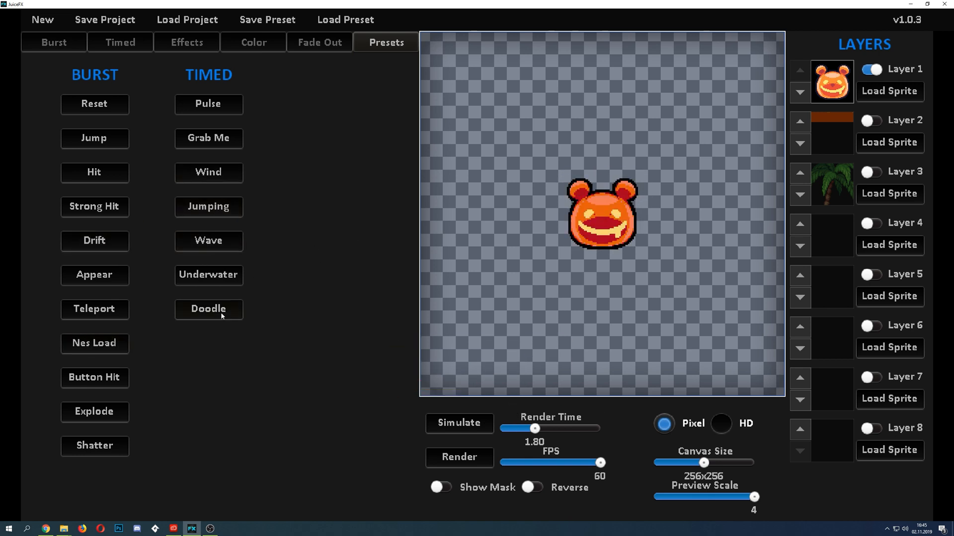
# Preview the Doodle, Jump and Drift presets on the bear sprite.
pyautogui.click(208, 308)
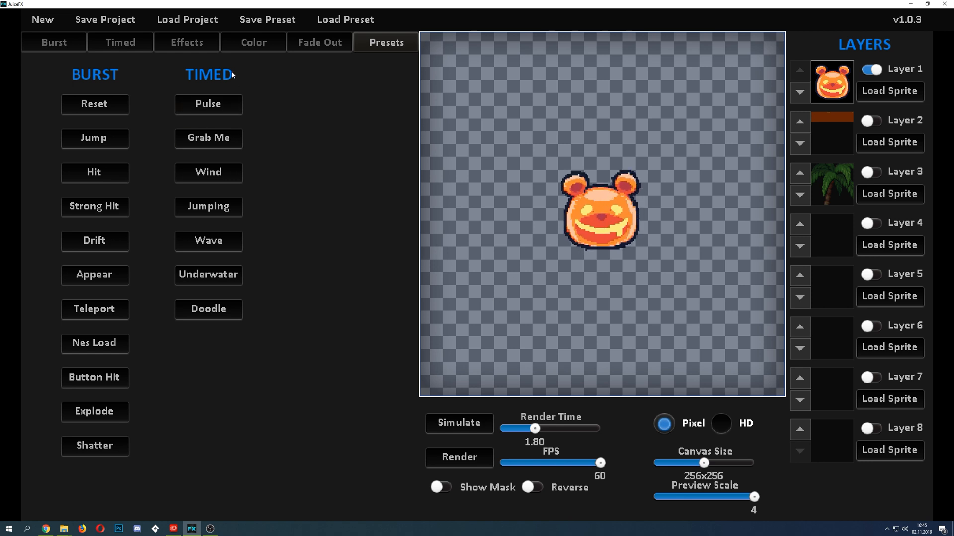
pyautogui.moveTo(491, 155)
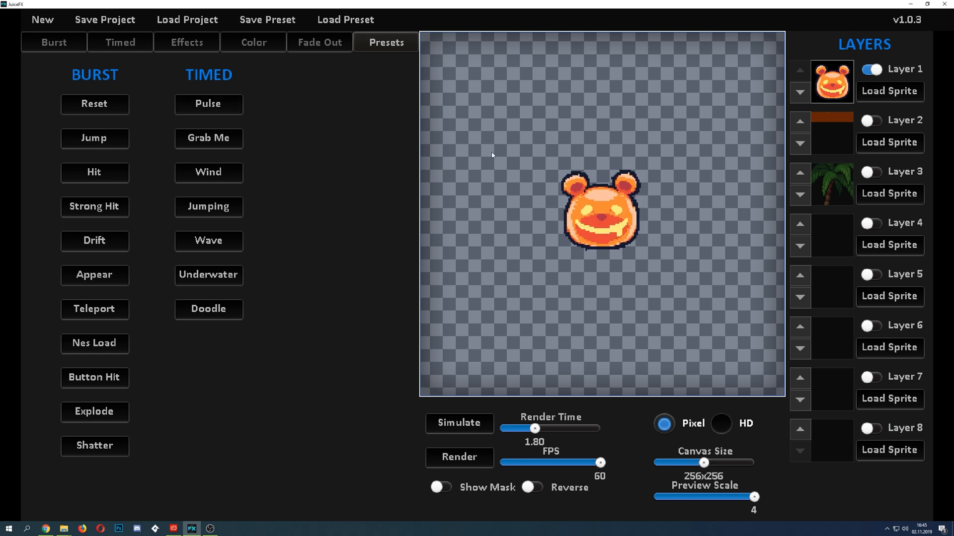
pyautogui.click(94, 139)
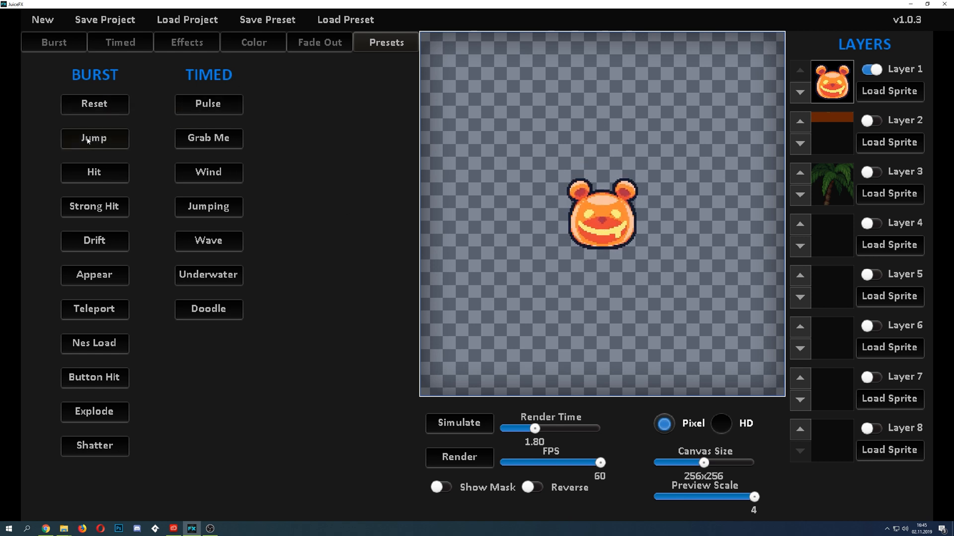
pyautogui.click(94, 173)
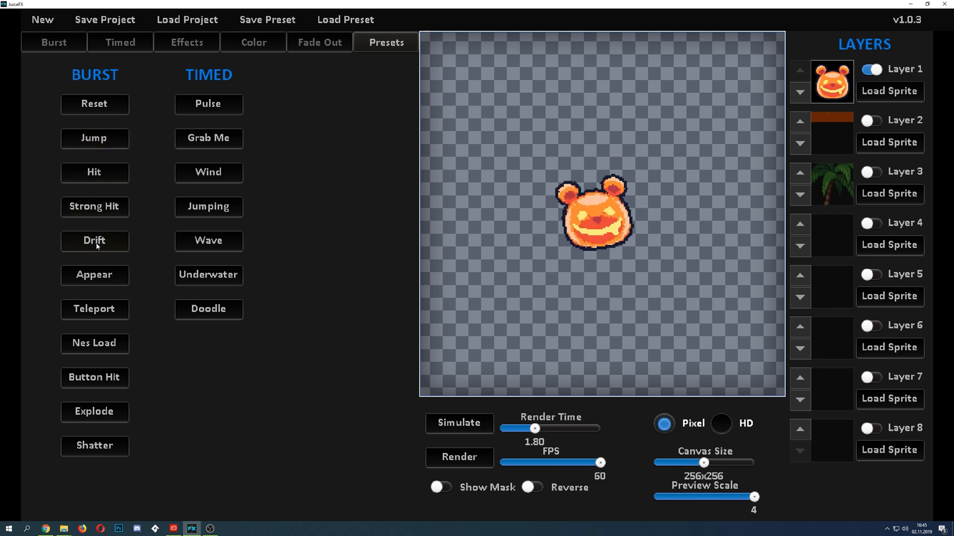
pyautogui.click(95, 241)
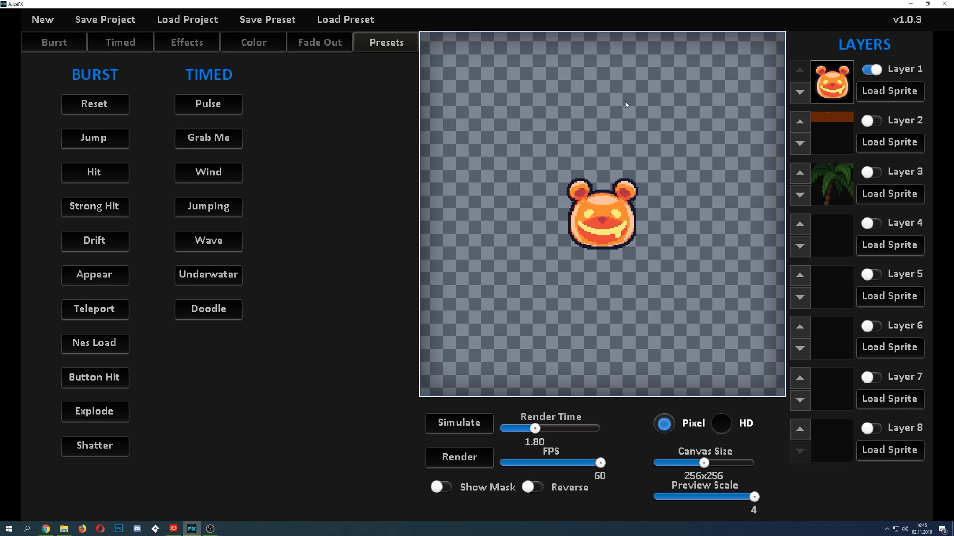
pyautogui.moveTo(141, 321)
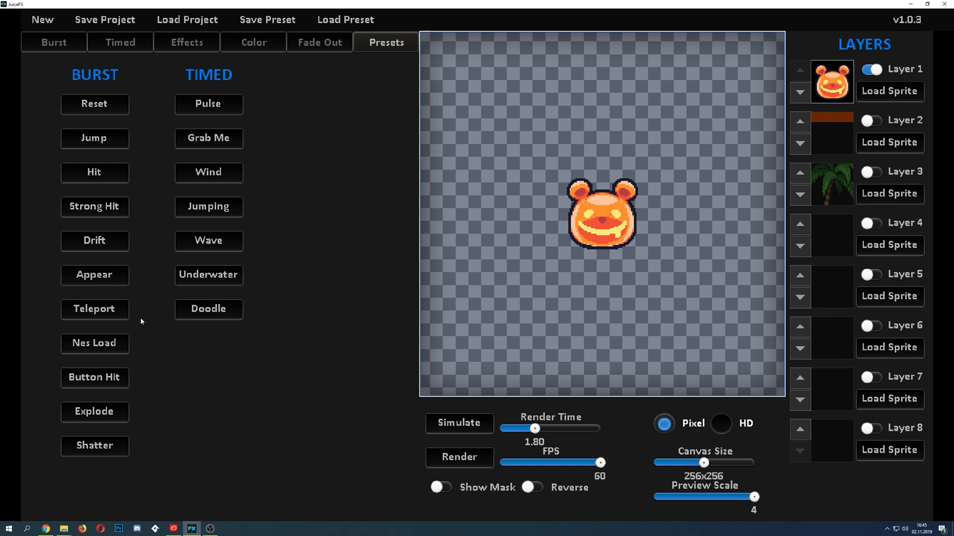
pyautogui.click(94, 309)
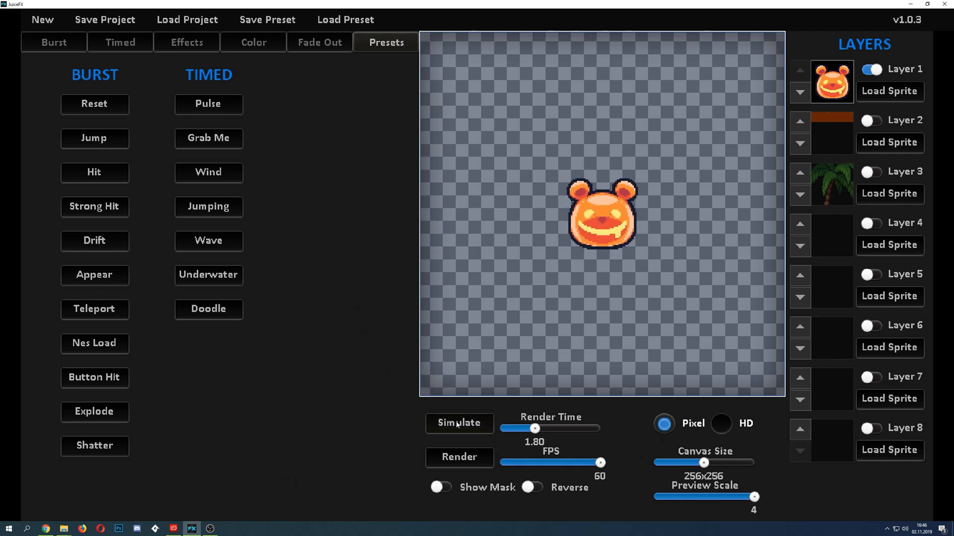
# Reduce the canvas from 256x256 to 128x128 in pixel mode and simulate the enlarged bear.
pyautogui.click(720, 423)
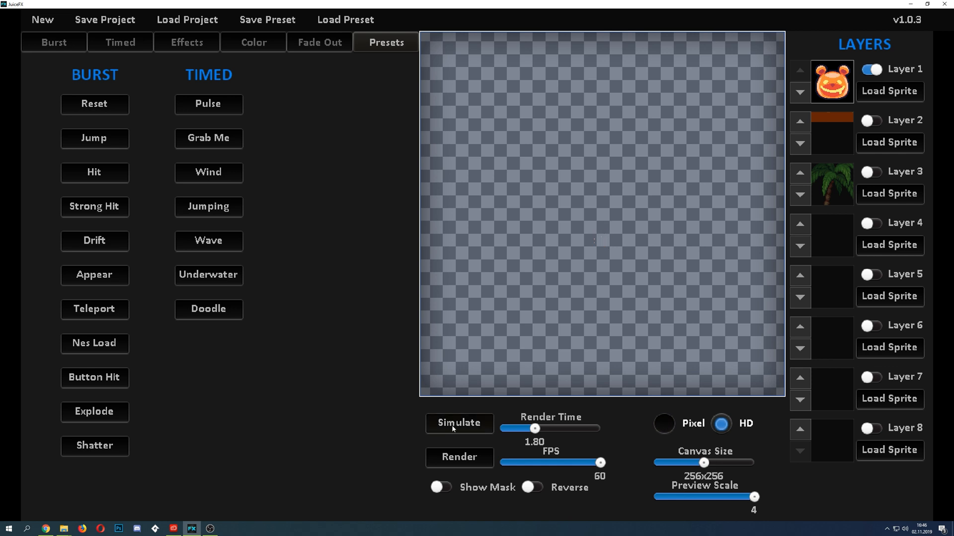
pyautogui.click(459, 424)
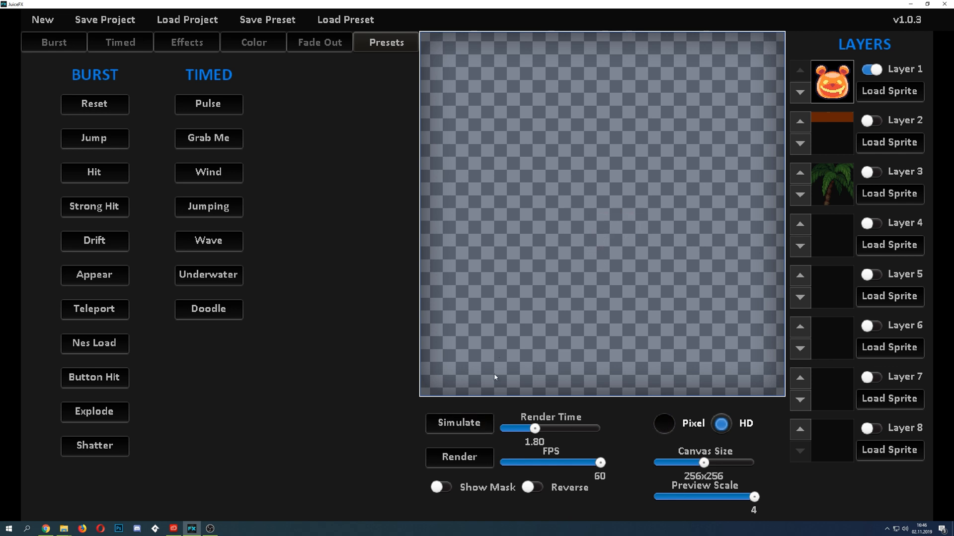
pyautogui.click(663, 424)
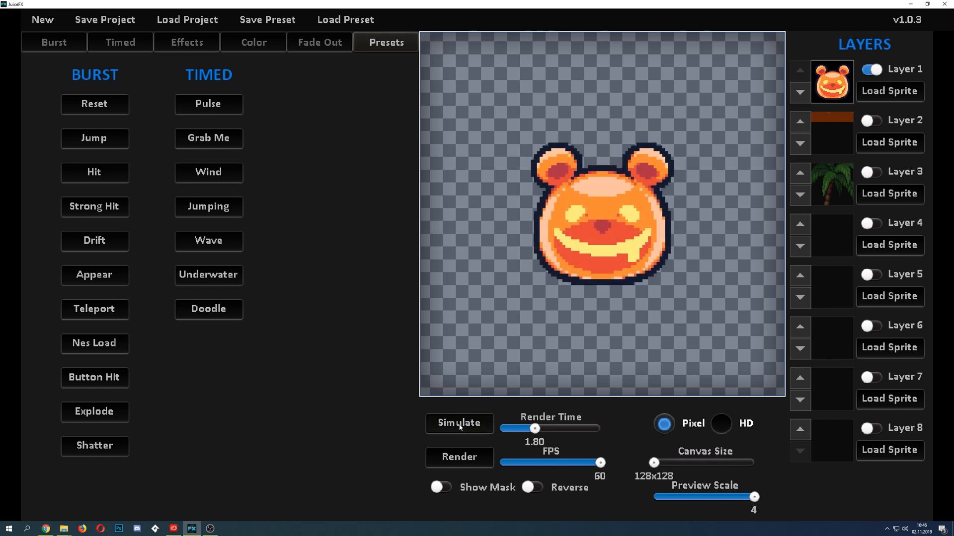
pyautogui.click(459, 423)
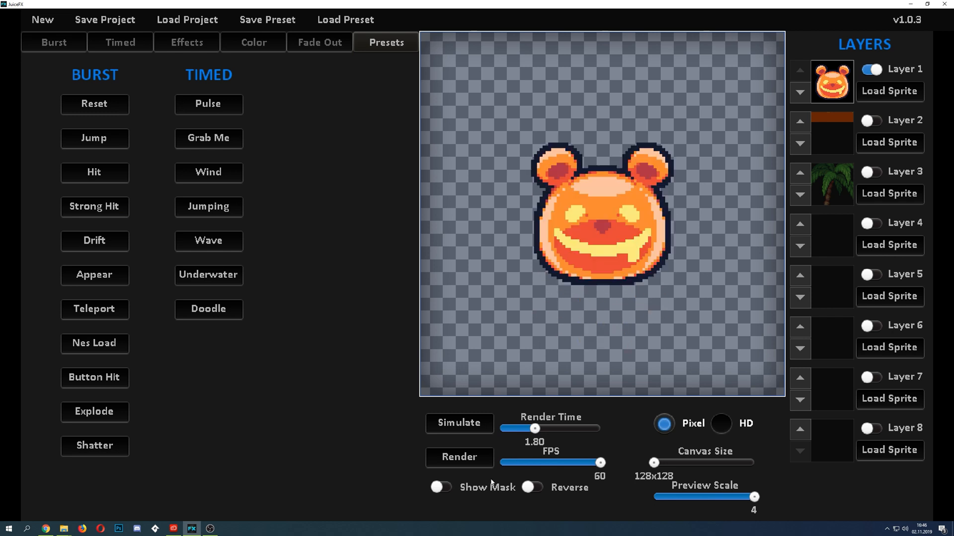
pyautogui.click(459, 457)
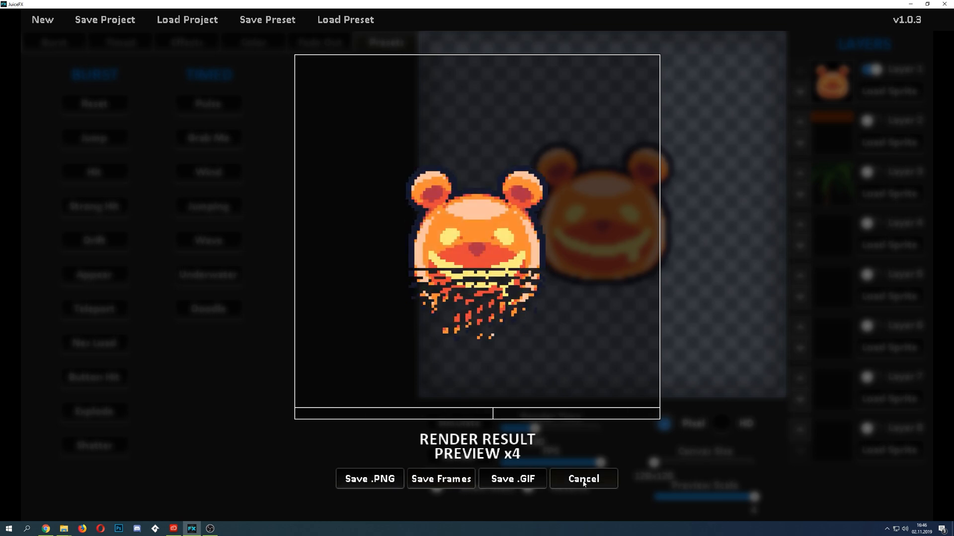
pyautogui.click(582, 479)
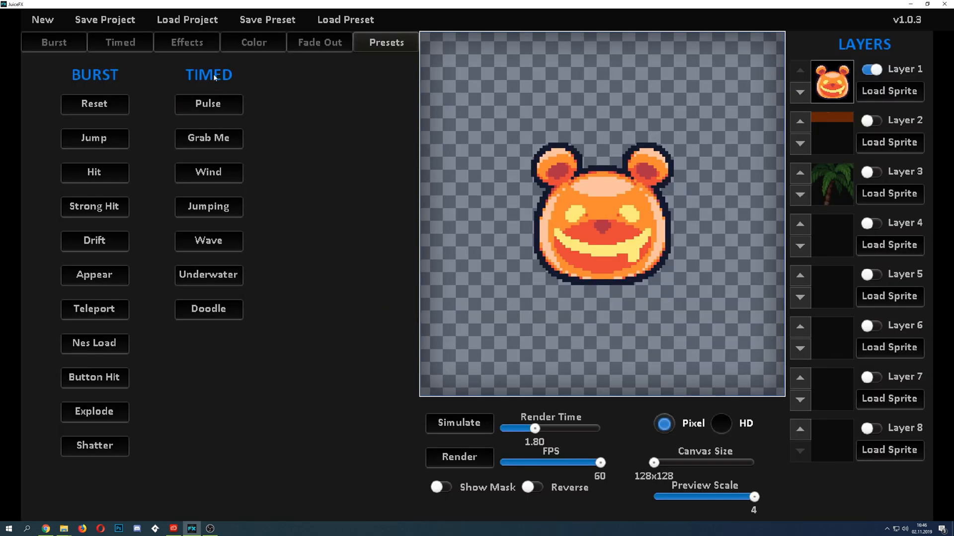
pyautogui.moveTo(281, 34)
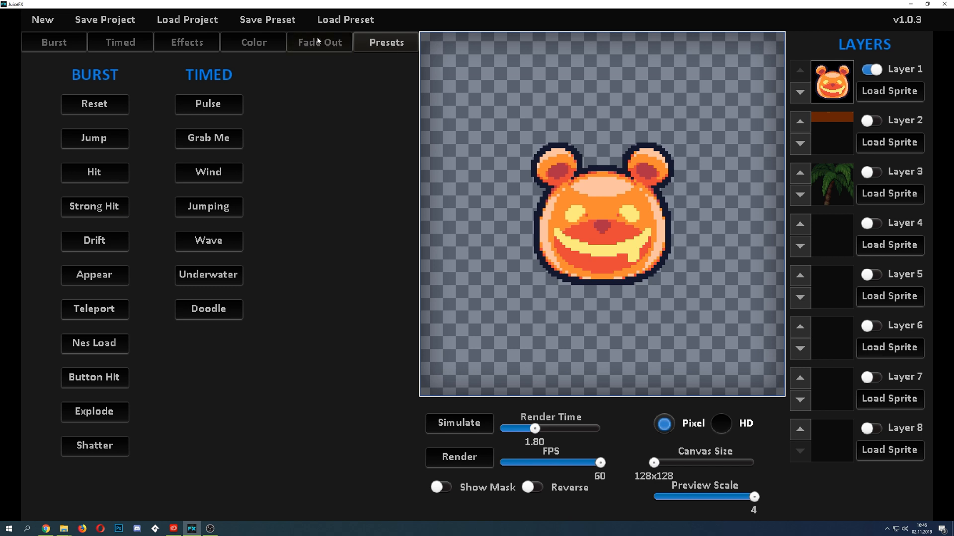
# Enable Break fade-out with 11×11 pieces and a lower gradual break amount.
pyautogui.click(319, 42)
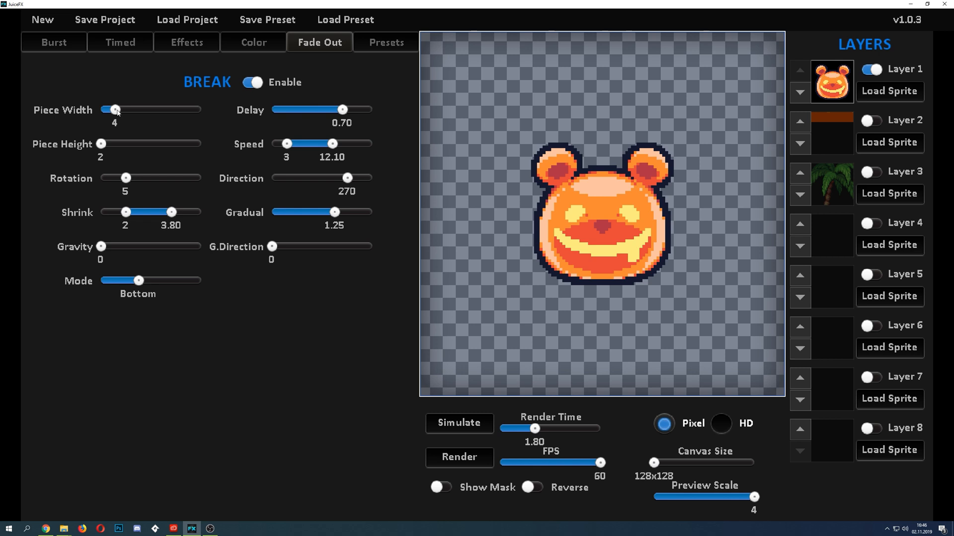
pyautogui.moveTo(116, 109); pyautogui.dragTo(166, 109)
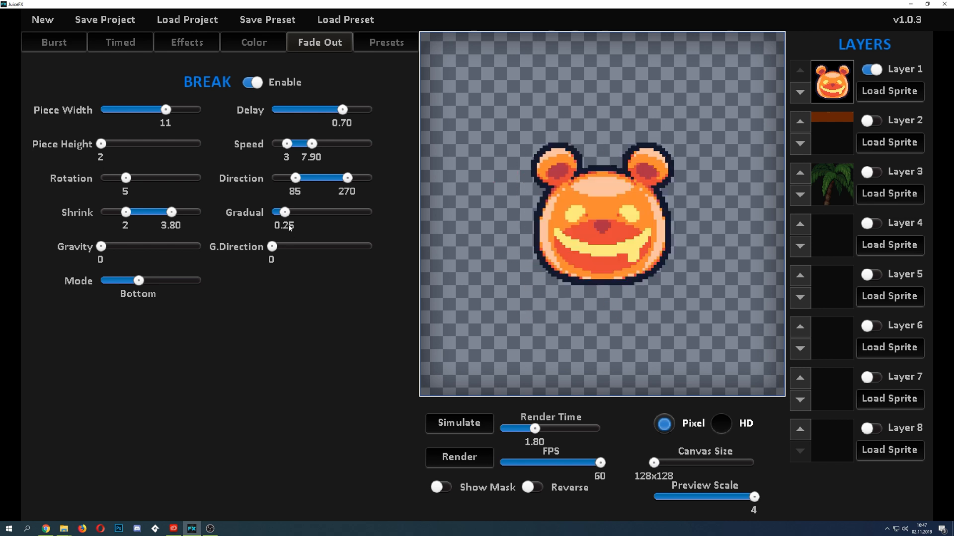
pyautogui.moveTo(283, 212); pyautogui.dragTo(345, 212)
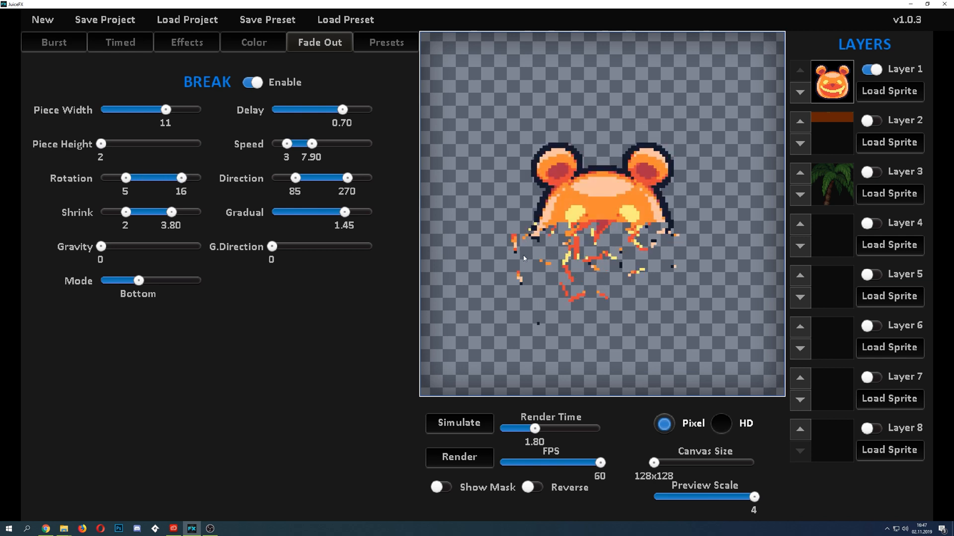
pyautogui.moveTo(101, 143); pyautogui.dragTo(164, 143)
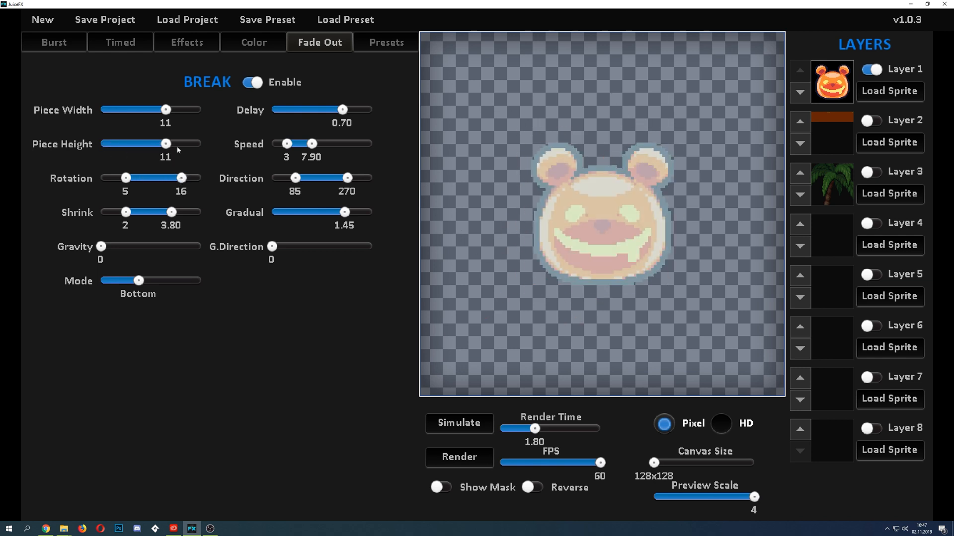
# Set the break mode toward the bottom and preview the bear shattering into chunks.
pyautogui.click(459, 423)
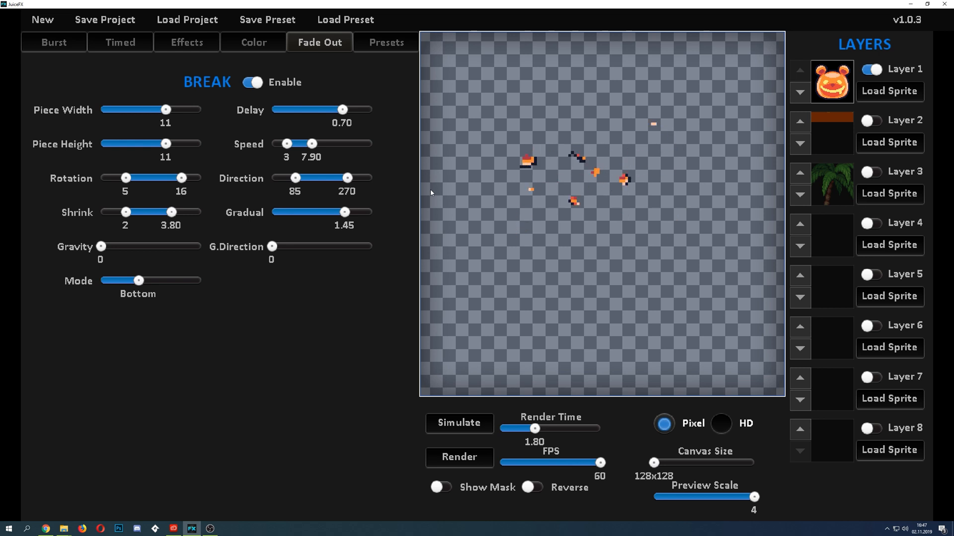
pyautogui.moveTo(181, 178); pyautogui.dragTo(155, 178)
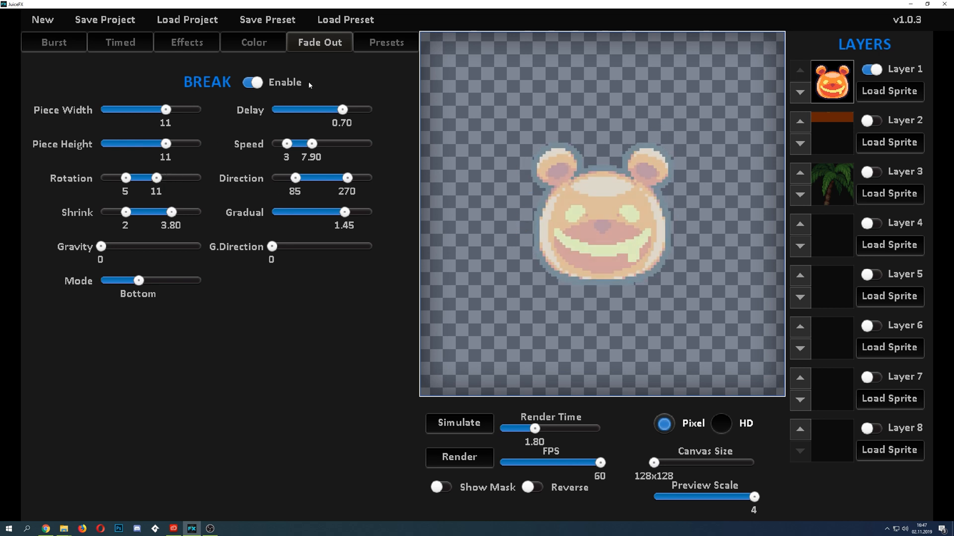
pyautogui.click(459, 423)
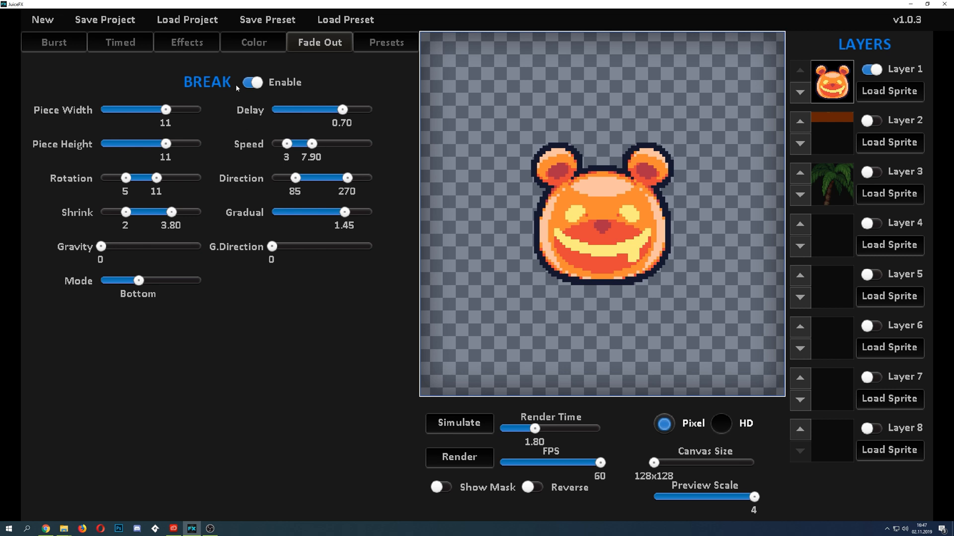
pyautogui.moveTo(254, 41)
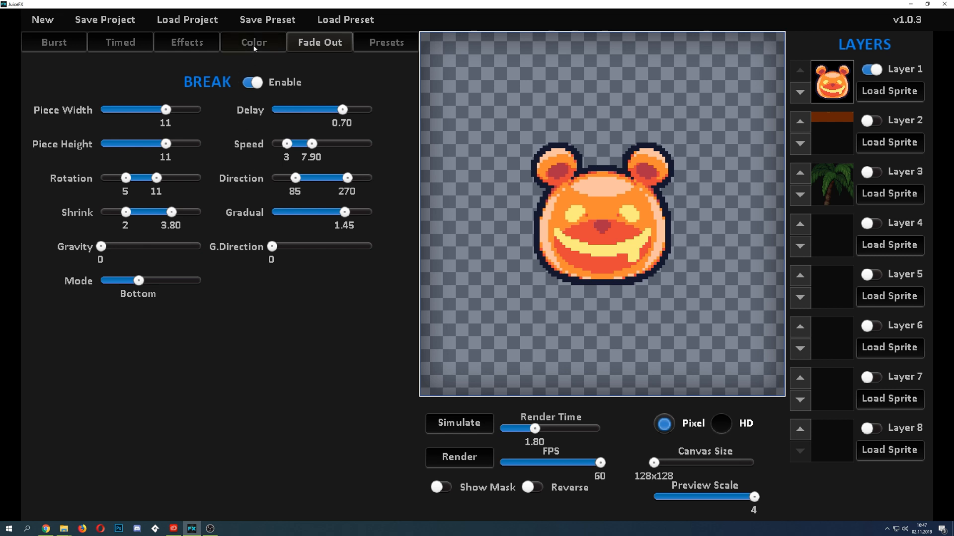
# Apply a green tint to the bear on the Color tab, then remove it.
pyautogui.click(253, 42)
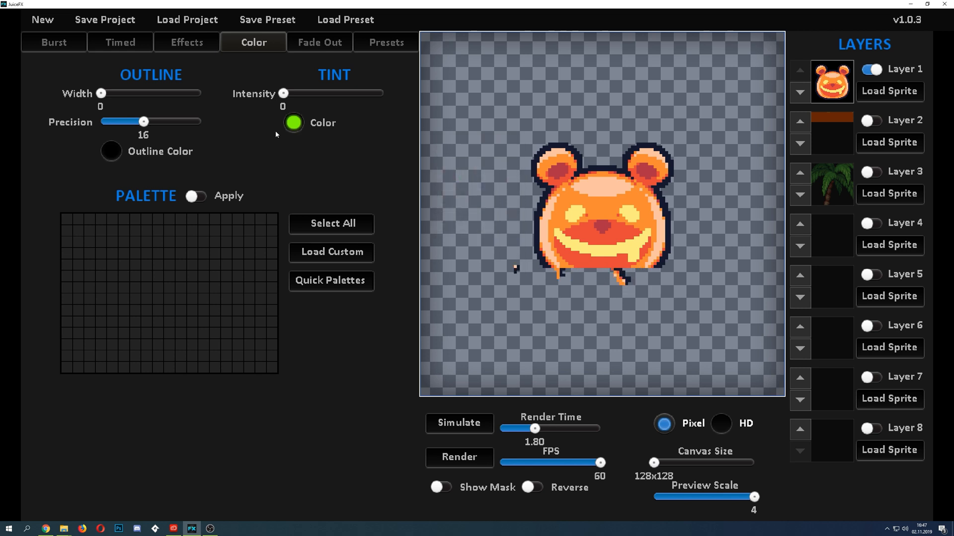
pyautogui.moveTo(284, 94); pyautogui.dragTo(354, 93)
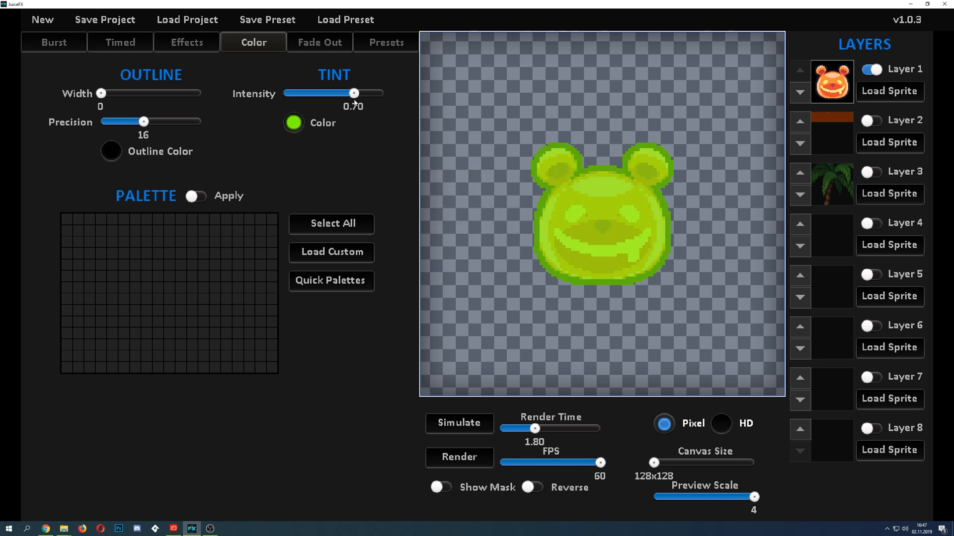
pyautogui.moveTo(355, 94); pyautogui.dragTo(283, 94)
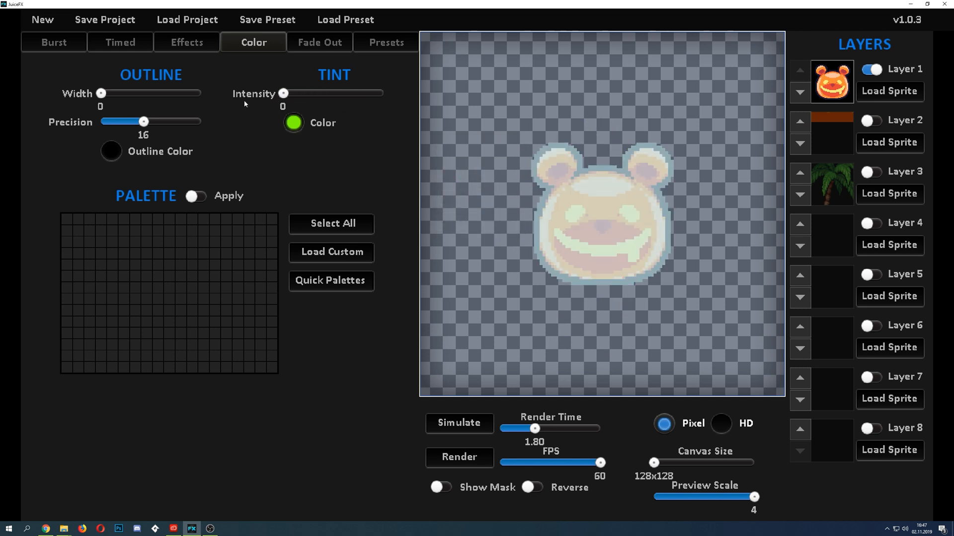
# Try thick and wider outlines around the bear, then shrink the outline to one pixel.
pyautogui.moveTo(101, 94); pyautogui.dragTo(170, 94)
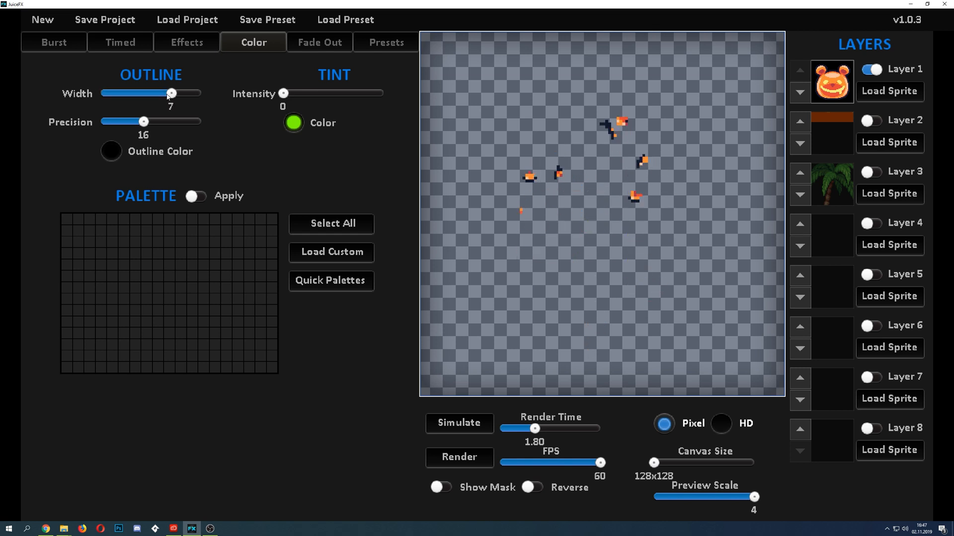
pyautogui.moveTo(172, 93); pyautogui.dragTo(200, 93)
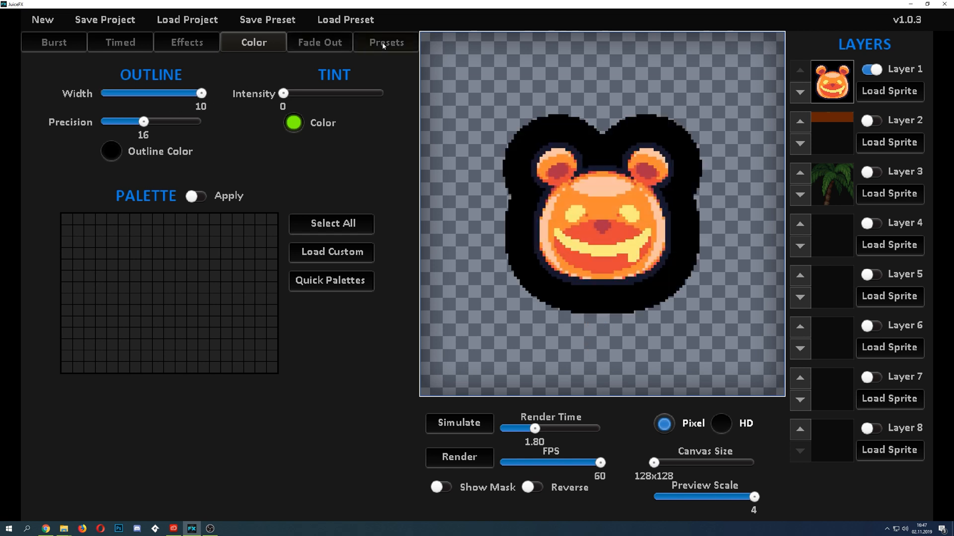
pyautogui.click(293, 123)
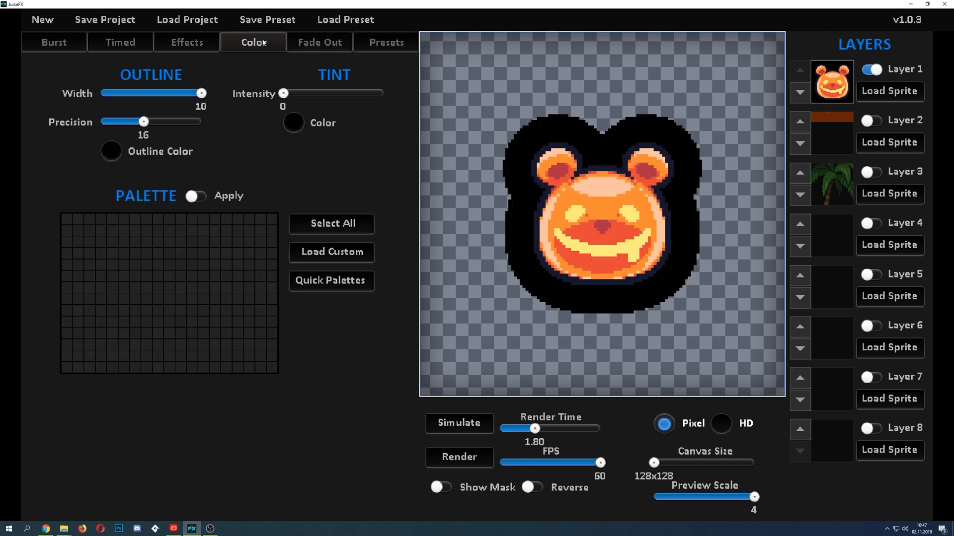
pyautogui.moveTo(201, 93); pyautogui.dragTo(106, 93)
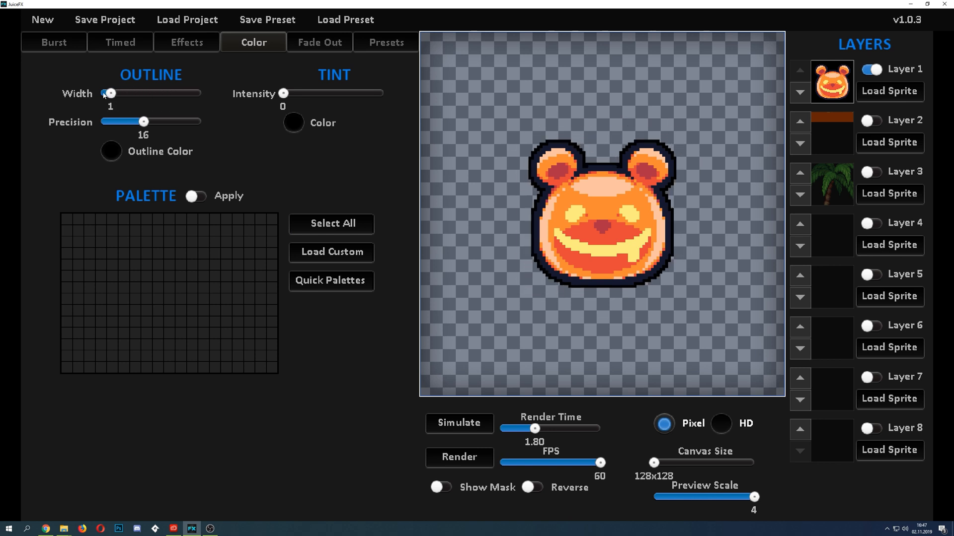
# Colour the outline green, remove it again, and bring up the grayscale and blur effects.
pyautogui.click(110, 151)
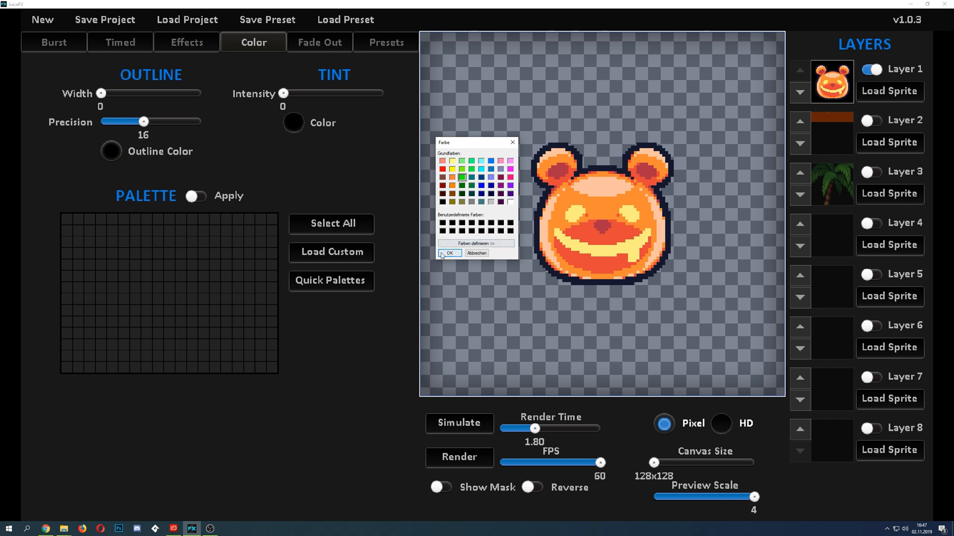
pyautogui.click(449, 253)
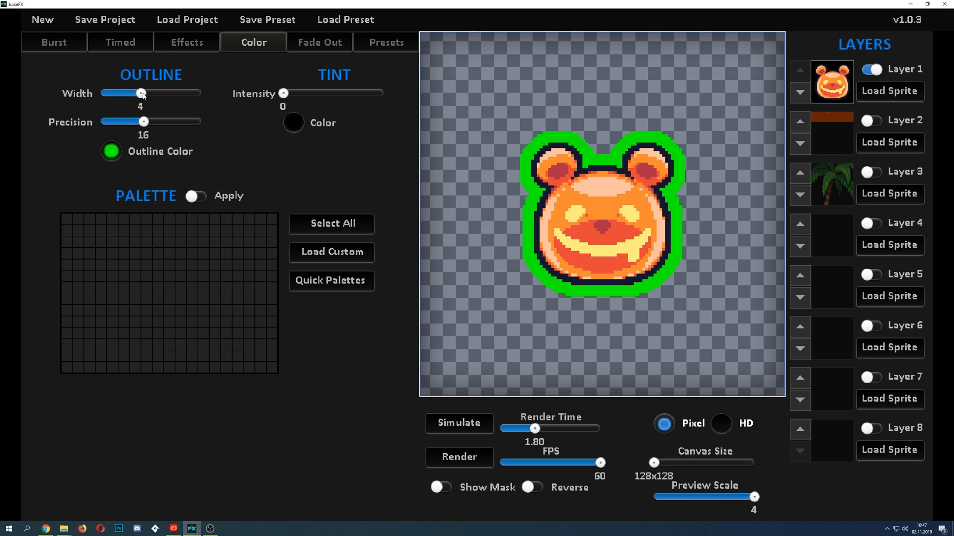
pyautogui.moveTo(143, 93); pyautogui.dragTo(100, 93)
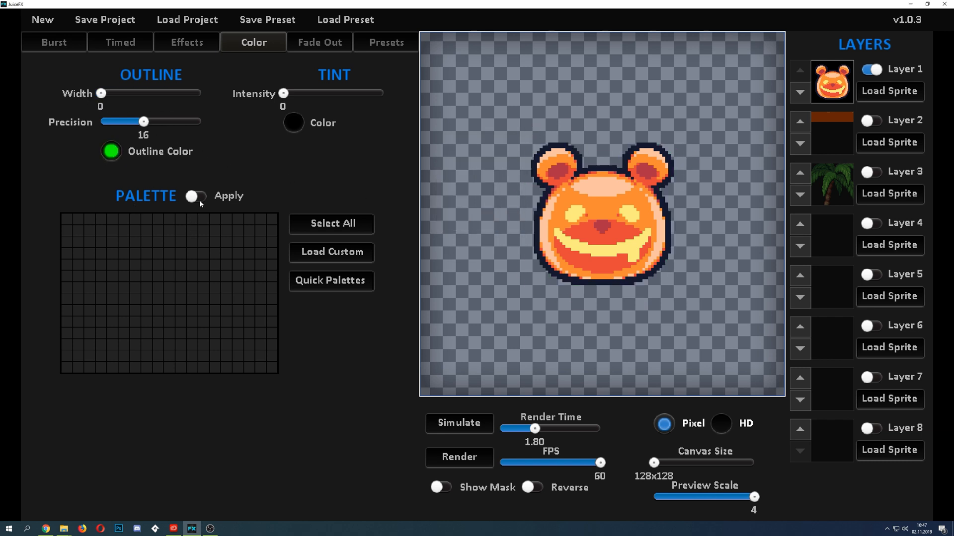
pyautogui.click(186, 42)
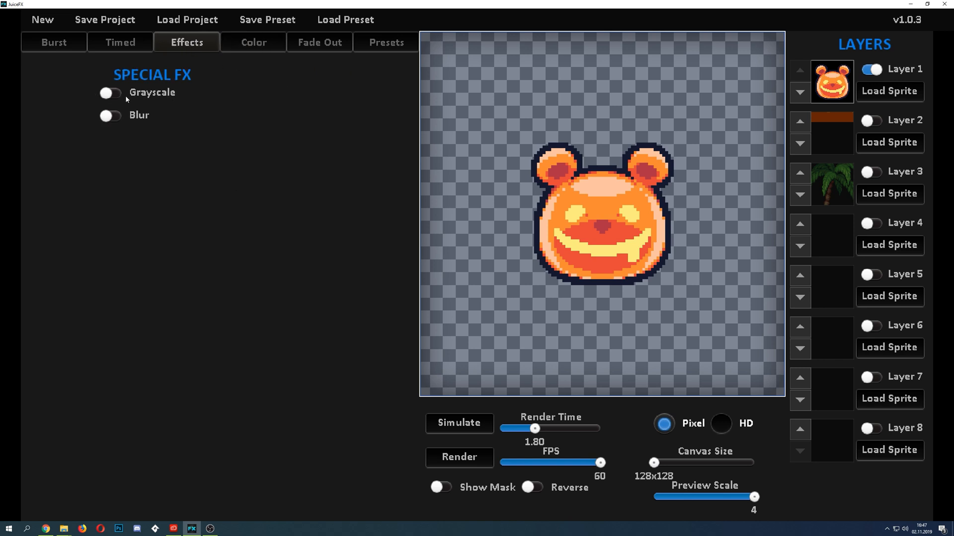
pyautogui.click(109, 115)
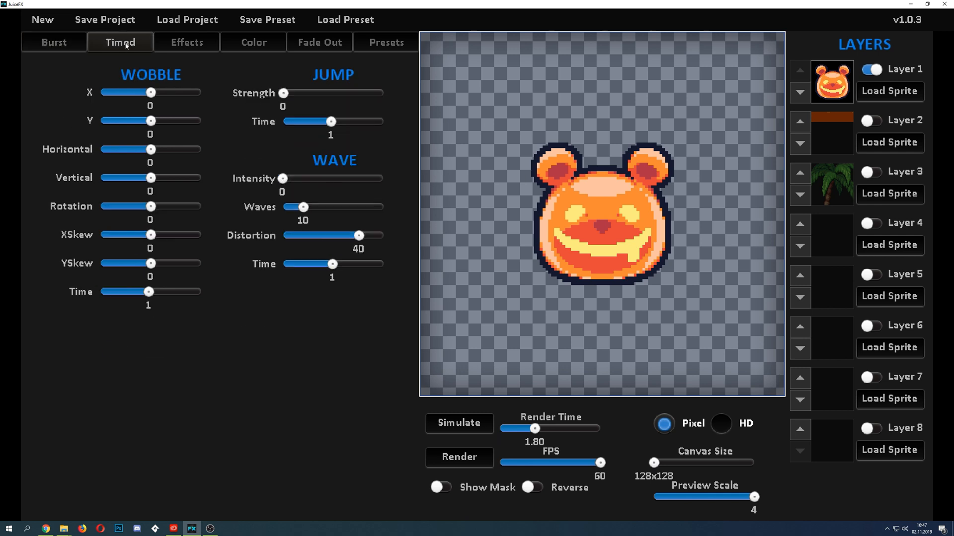
# Add sideways Wobble X and a wave distortion of 13 waves at 0.70 intensity.
pyautogui.moveTo(150, 92); pyautogui.dragTo(177, 92)
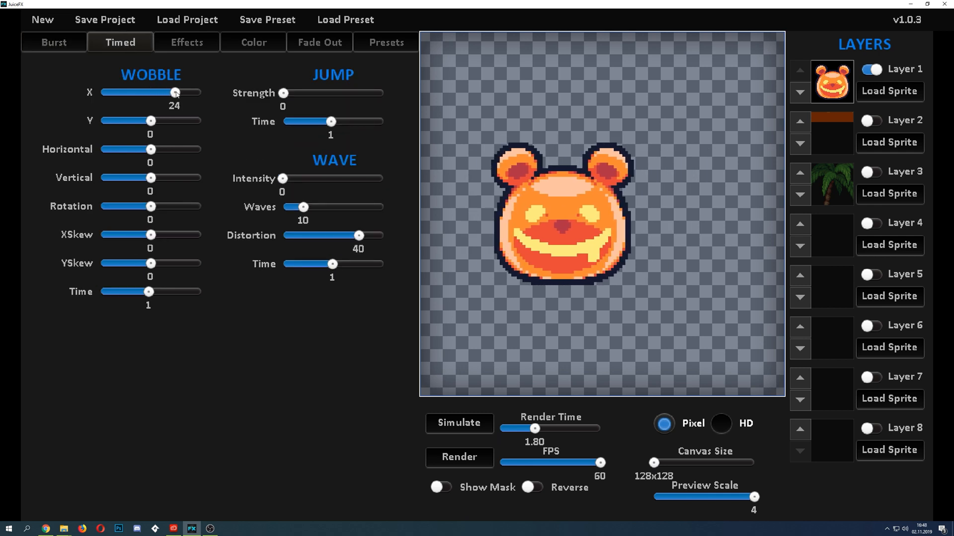
pyautogui.moveTo(302, 207); pyautogui.dragTo(342, 206)
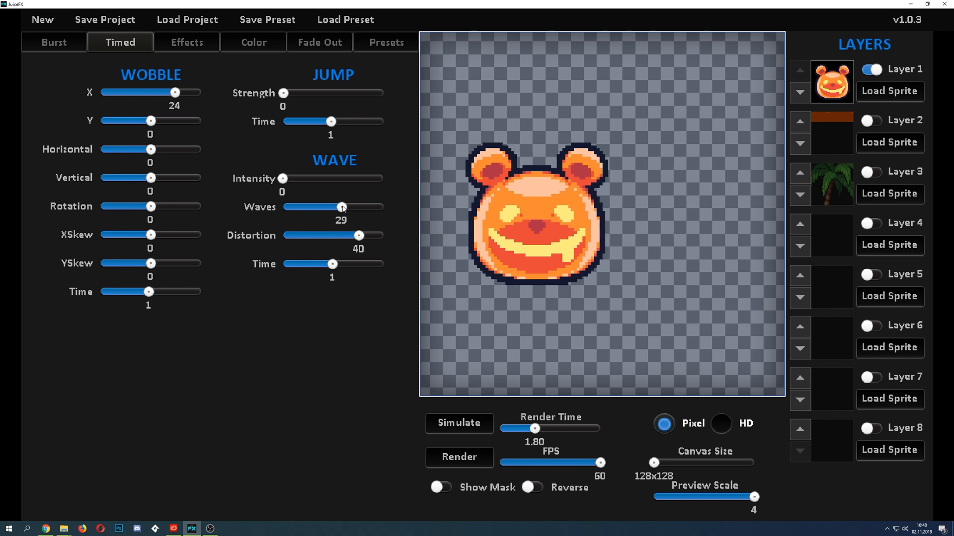
pyautogui.moveTo(281, 178); pyautogui.dragTo(316, 178)
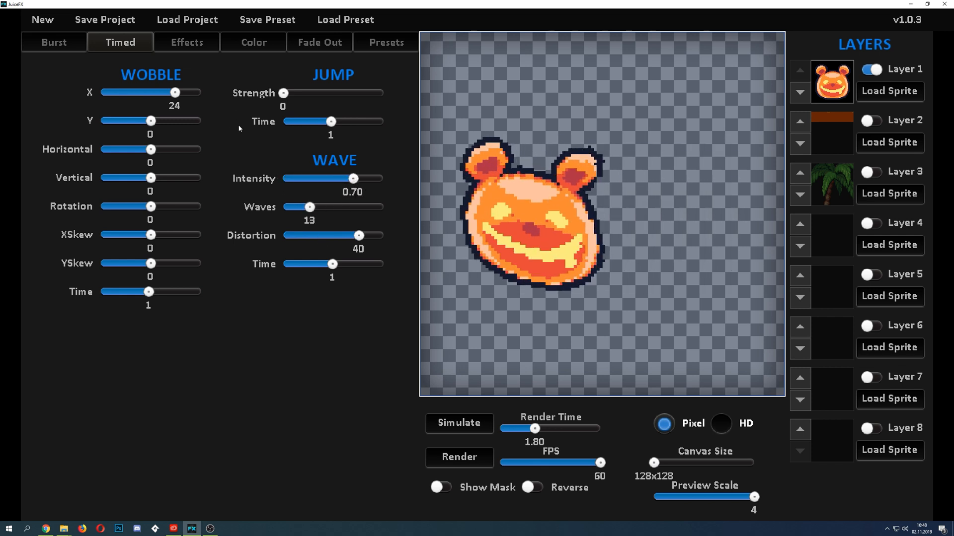
pyautogui.moveTo(175, 92); pyautogui.dragTo(159, 91)
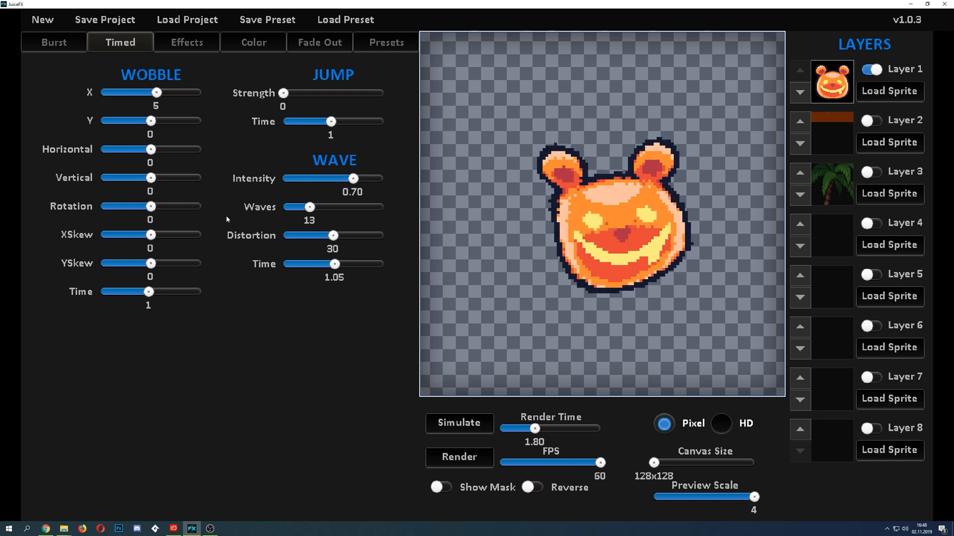
# Add a toned-down horizontal stretch to the wobble and switch to the Burst settings.
pyautogui.moveTo(150, 149); pyautogui.dragTo(169, 149)
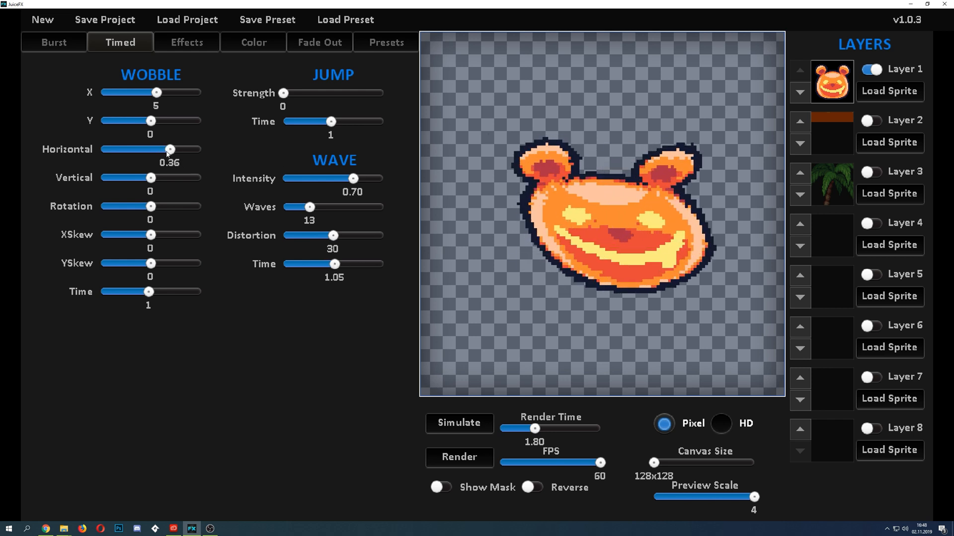
pyautogui.moveTo(170, 149); pyautogui.dragTo(160, 149)
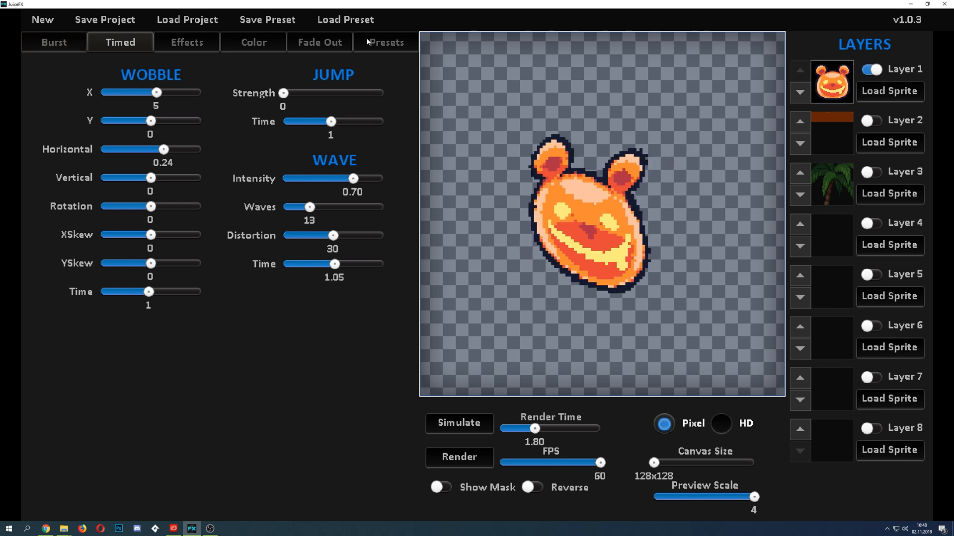
pyautogui.click(54, 41)
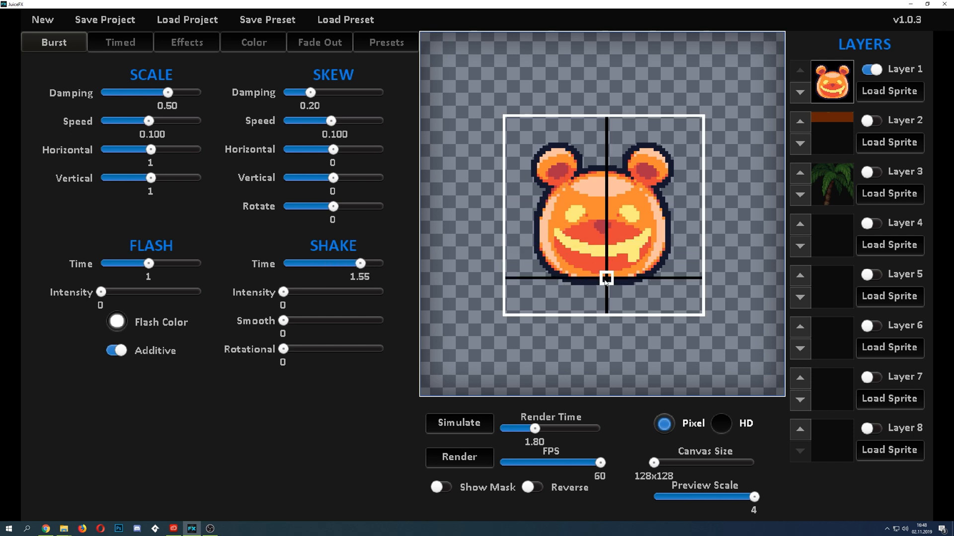
# Preview the burst shake at 1.70 intensity, 0.31 smoothing, 0.39 rotation and confirm the flash colour.
pyautogui.click(459, 424)
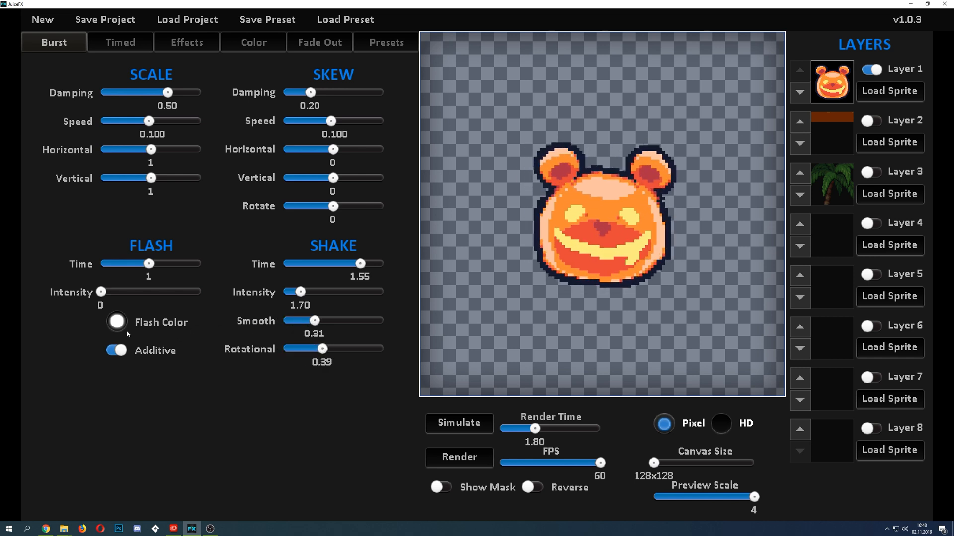
pyautogui.click(116, 321)
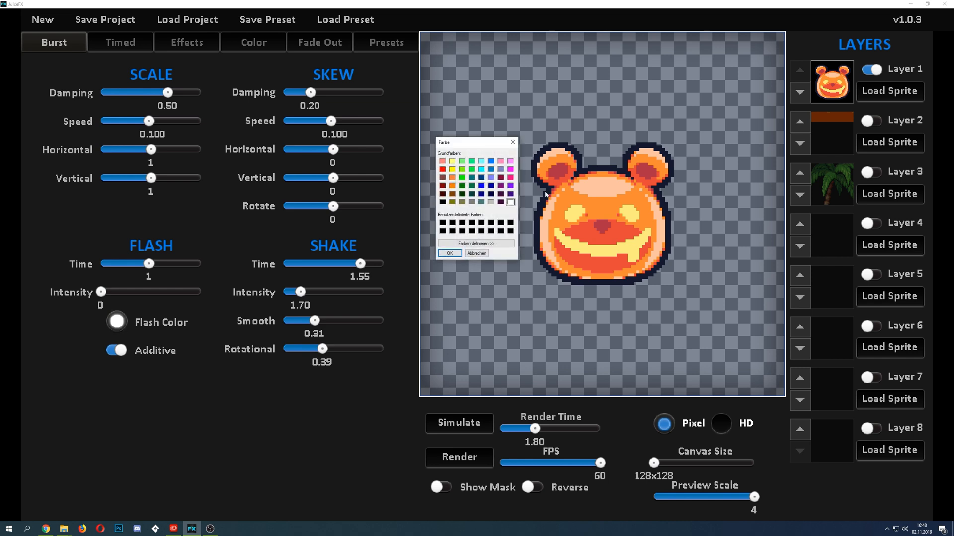
pyautogui.click(449, 252)
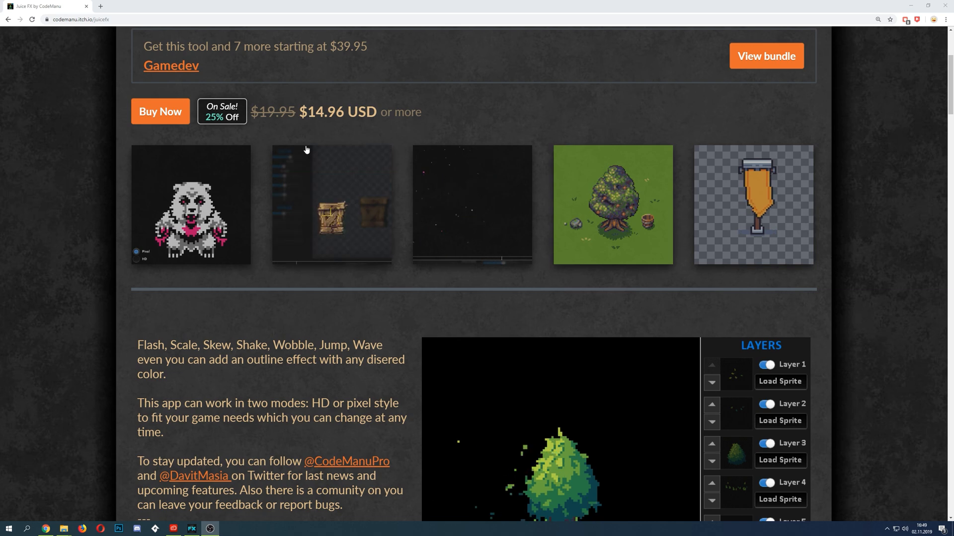
# Scroll the itch.io Juice FX store page through its price, animated previews and feature description.
pyautogui.scroll(3)
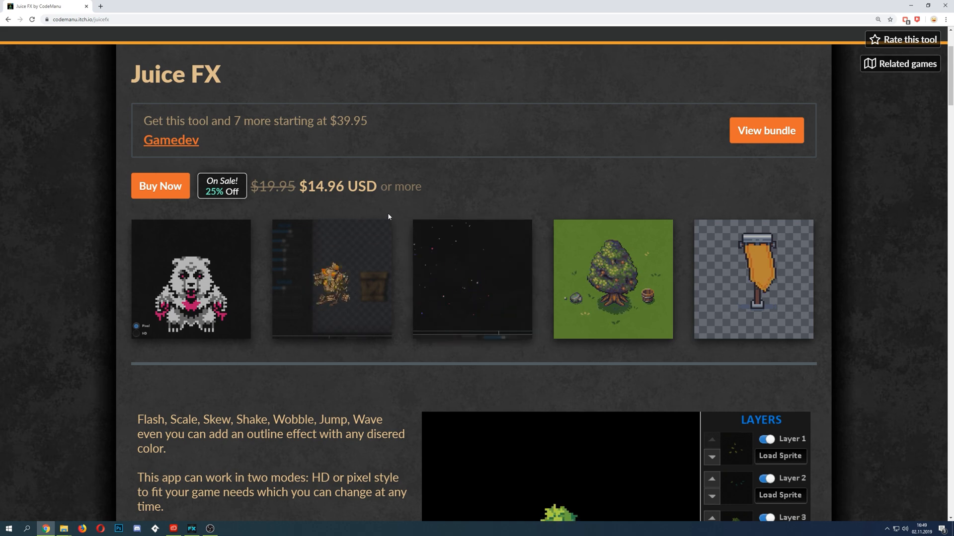
pyautogui.scroll(-3)
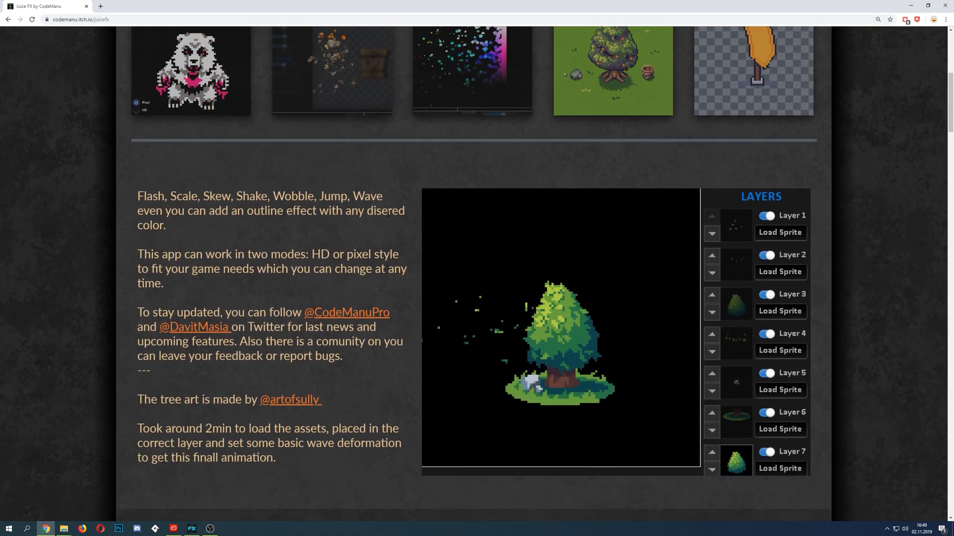
pyautogui.scroll(3)
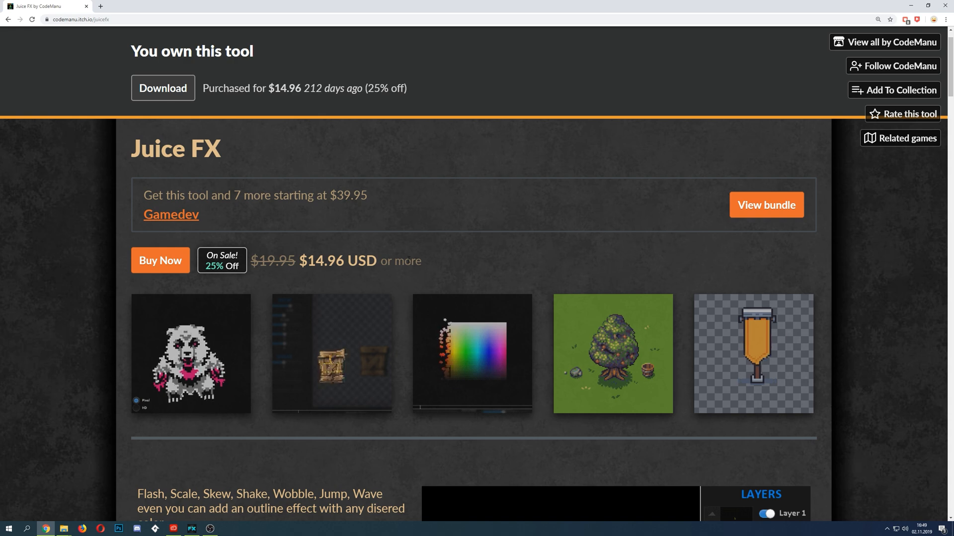
pyautogui.scroll(3)
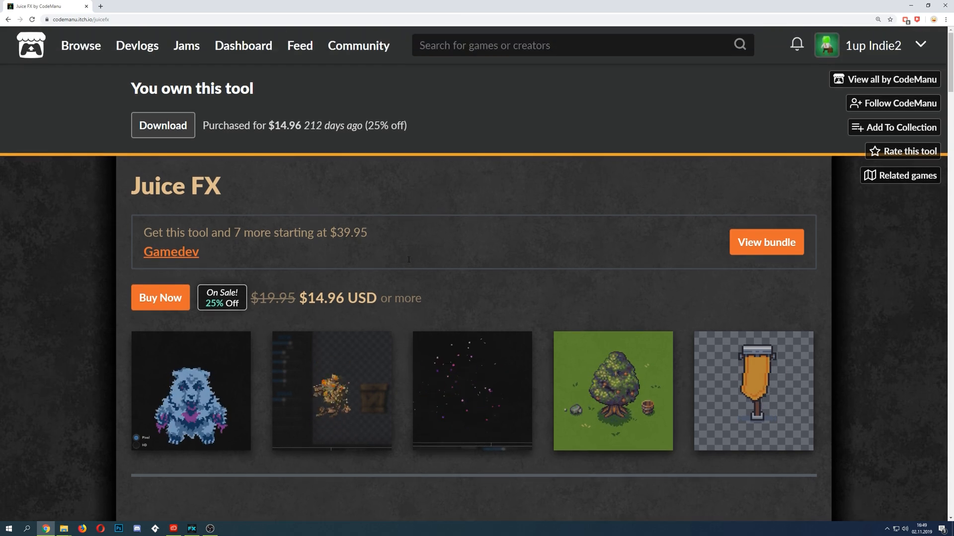
pyautogui.scroll(-3)
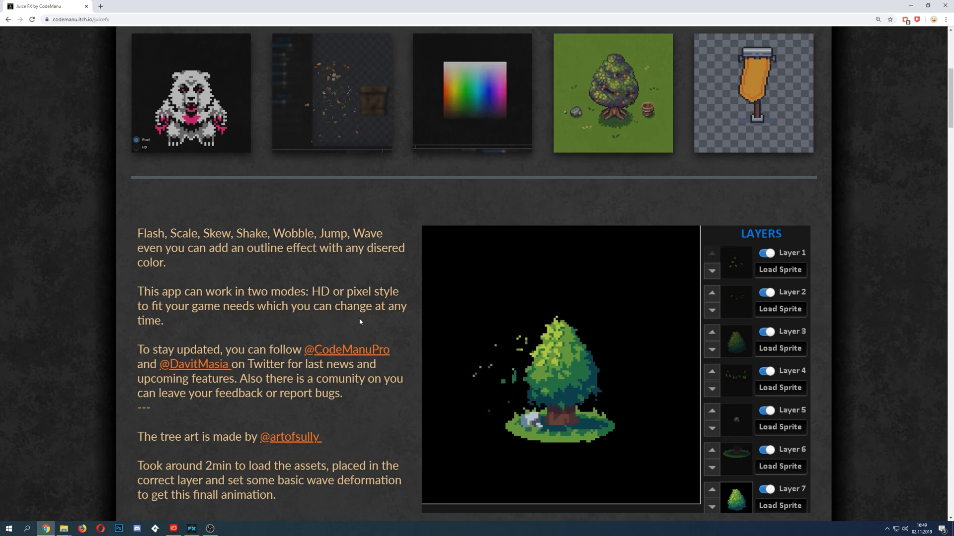
pyautogui.scroll(3)
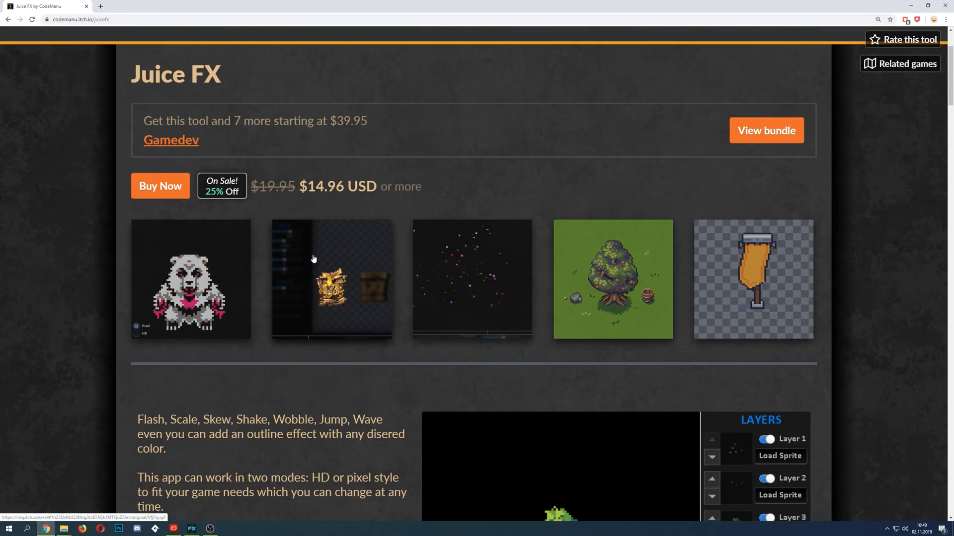
pyautogui.scroll(3)
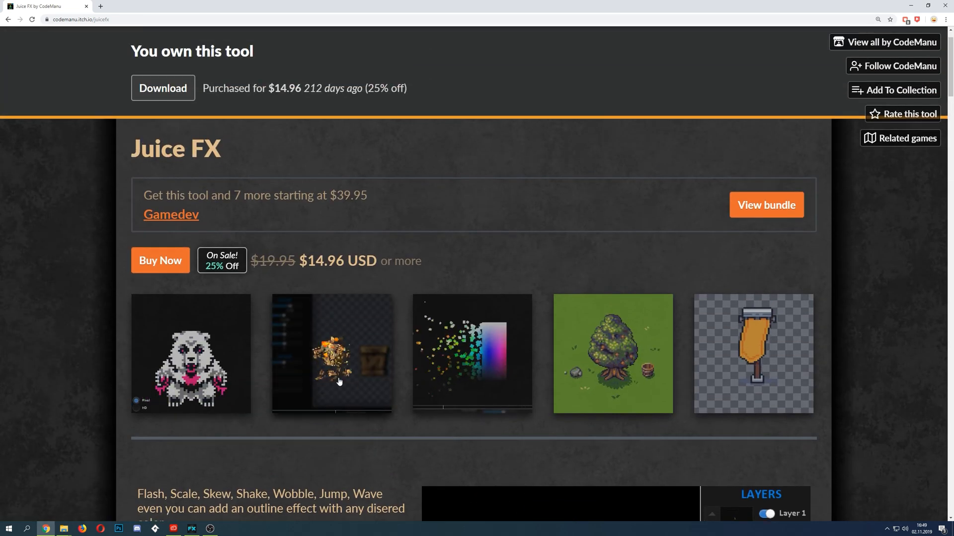